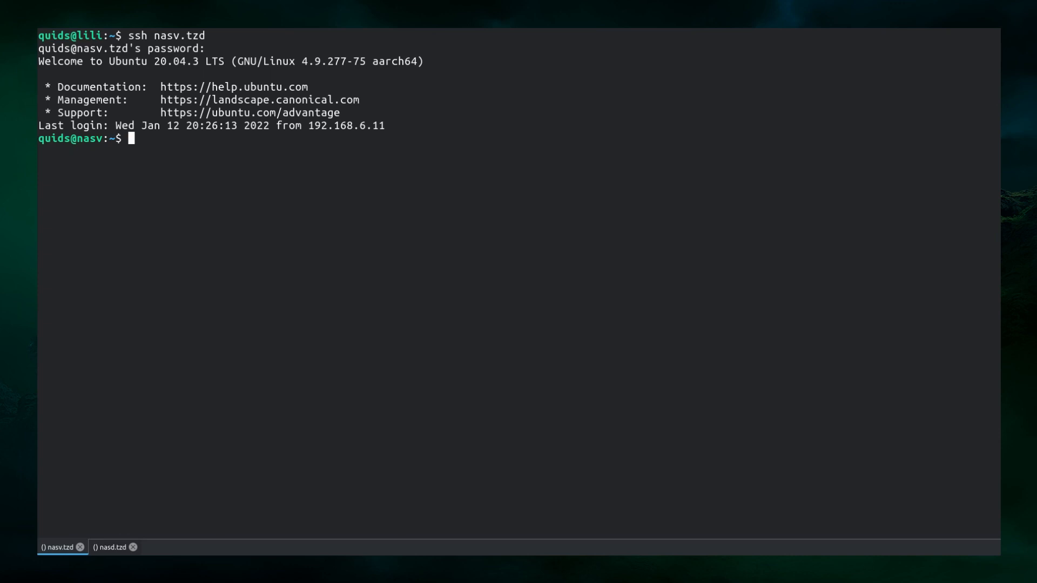
# On nasv, probe apt- completion, abandon the apt-get line with Ctrl+C, and begin 'sudo ap'
pyautogui.write('apt')
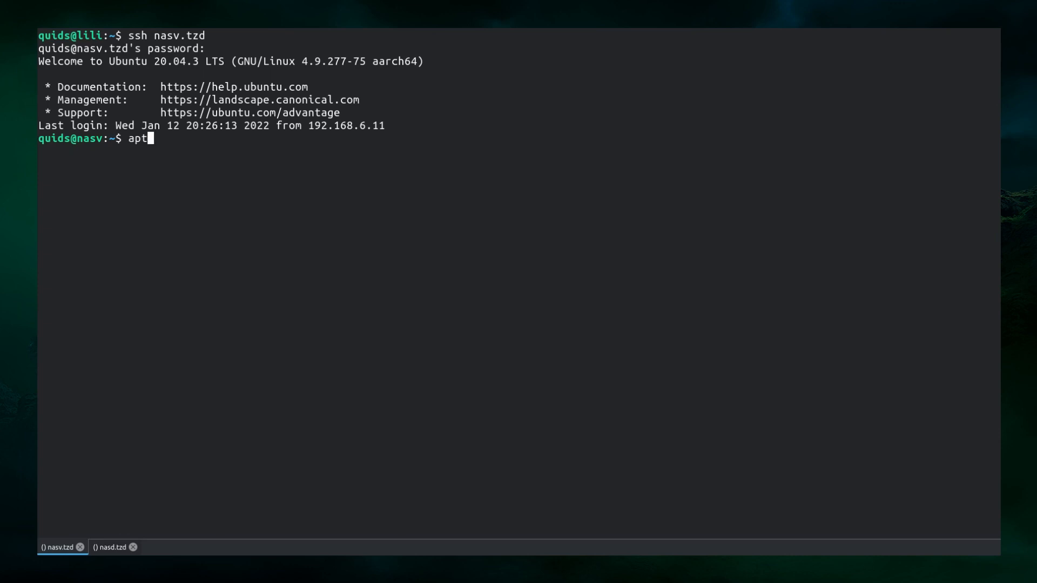
pyautogui.write('-get')
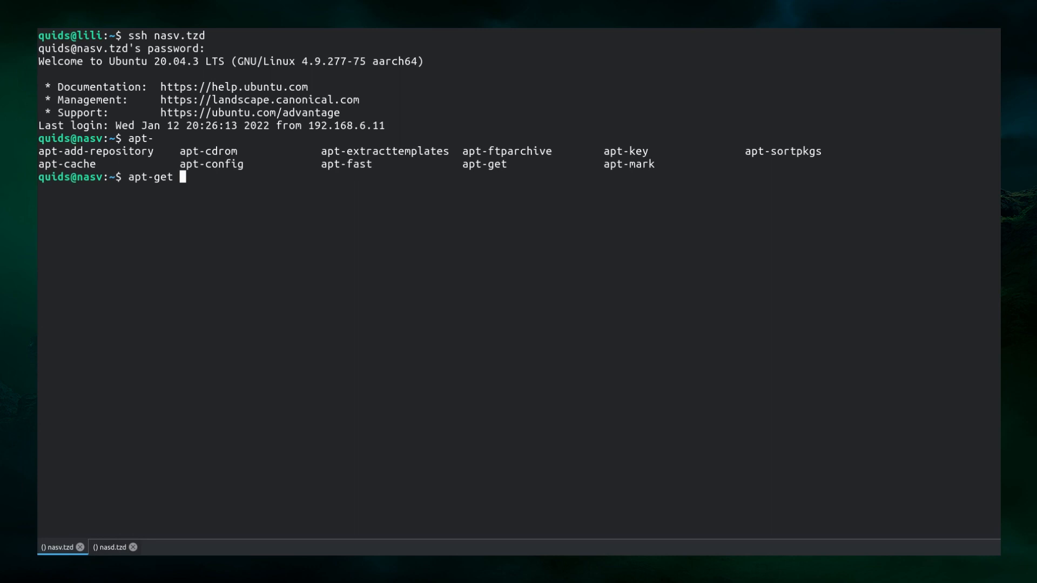
pyautogui.write('.')
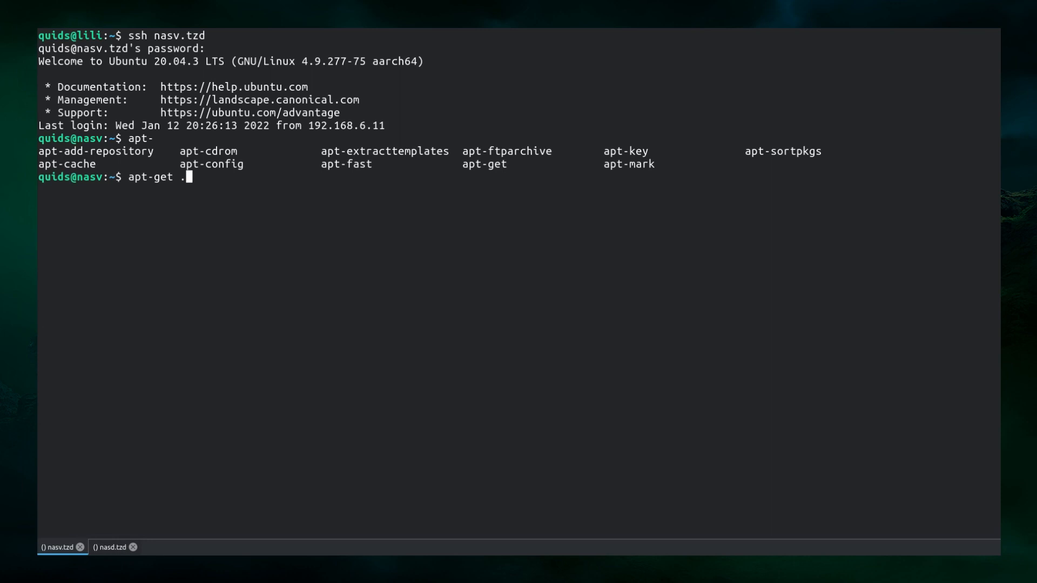
pyautogui.press('ctrl+c')
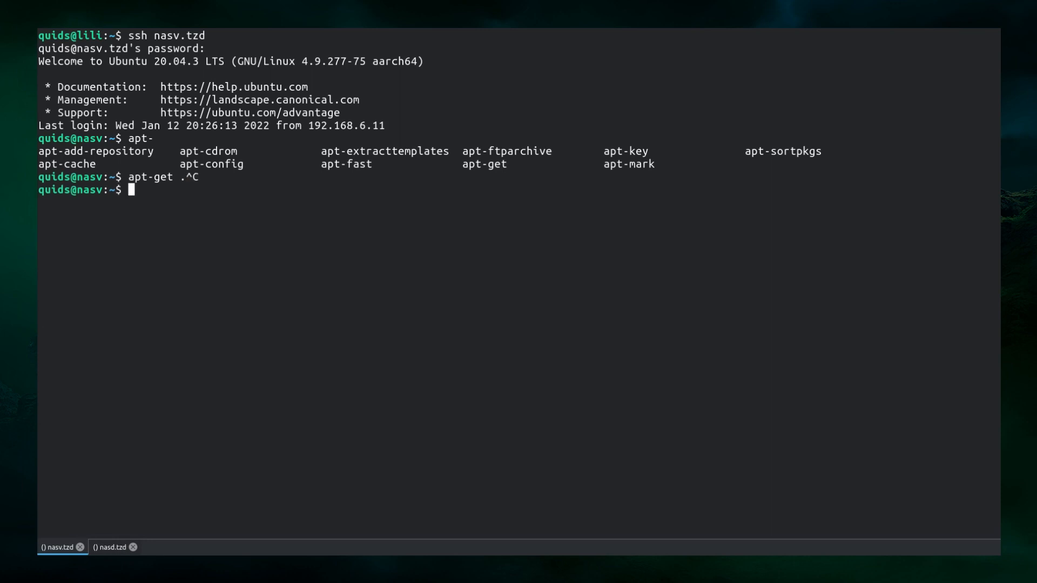
pyautogui.write('sudo a')
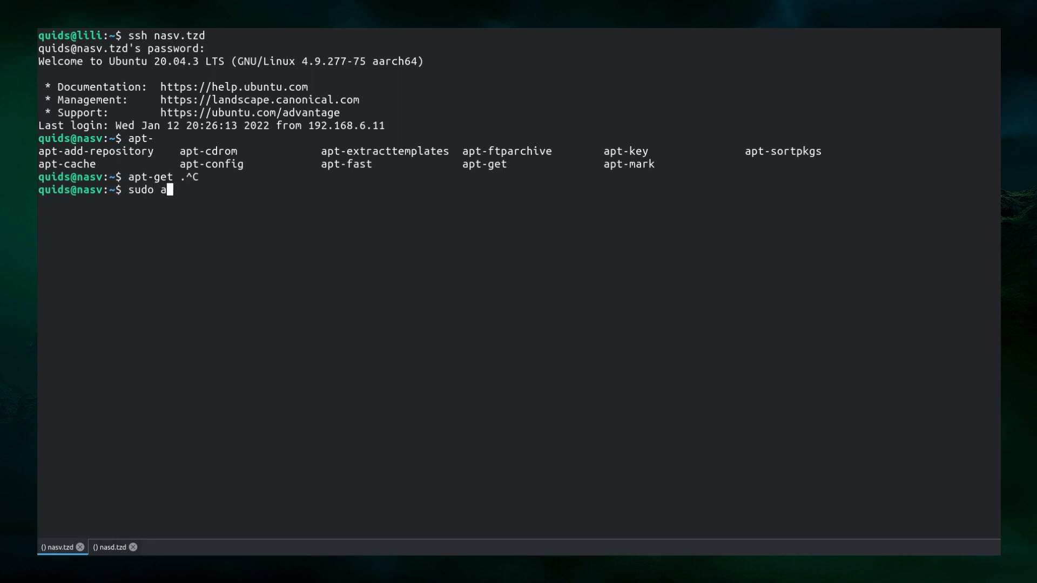
pyautogui.write('p')
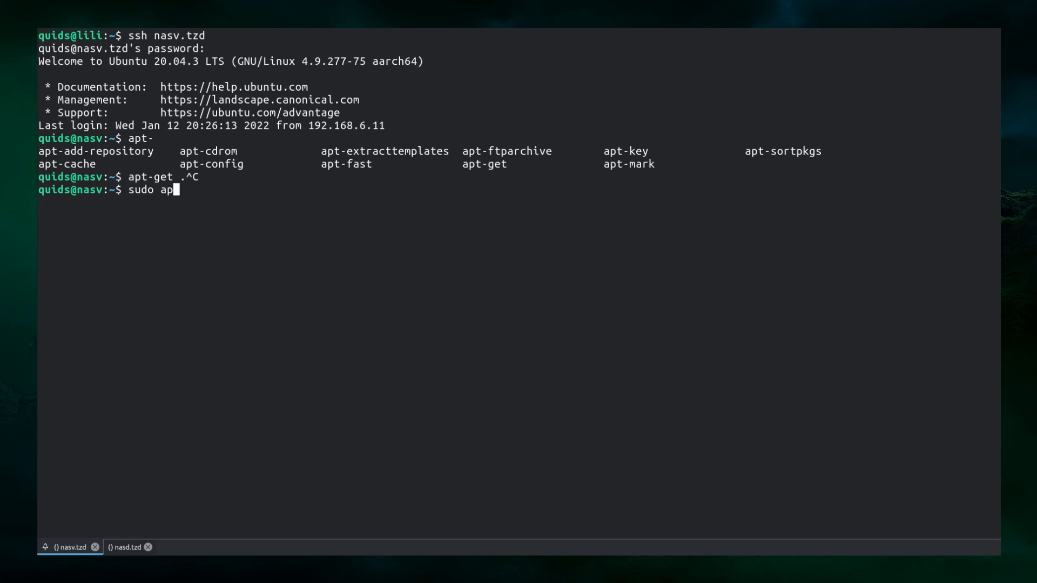
pyautogui.moveTo(152, 523)
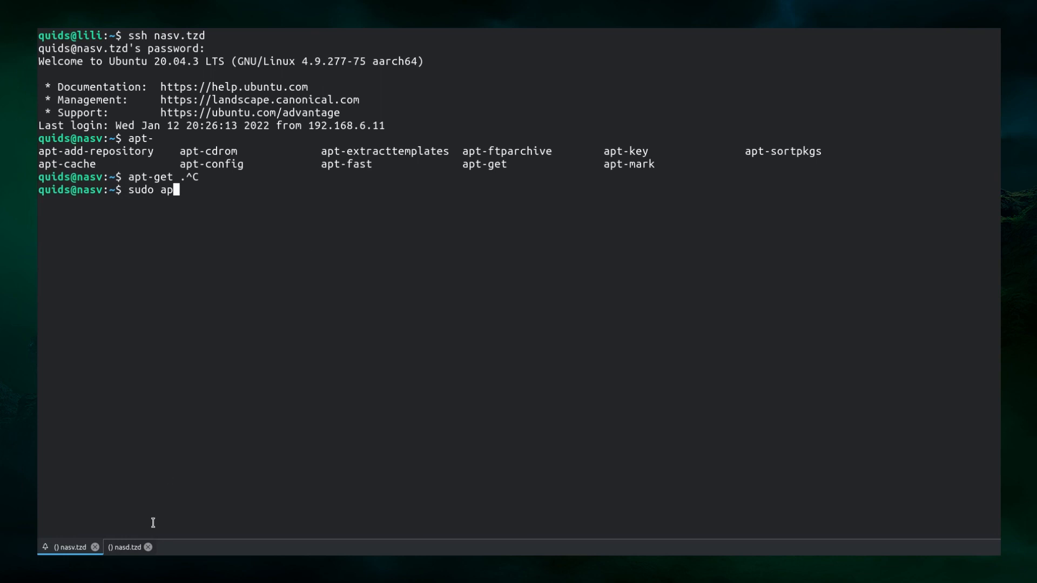
# On nasd, show apt and apt-get completion lists and build 'sudo apt-get update' at the prompt
pyautogui.click(125, 549)
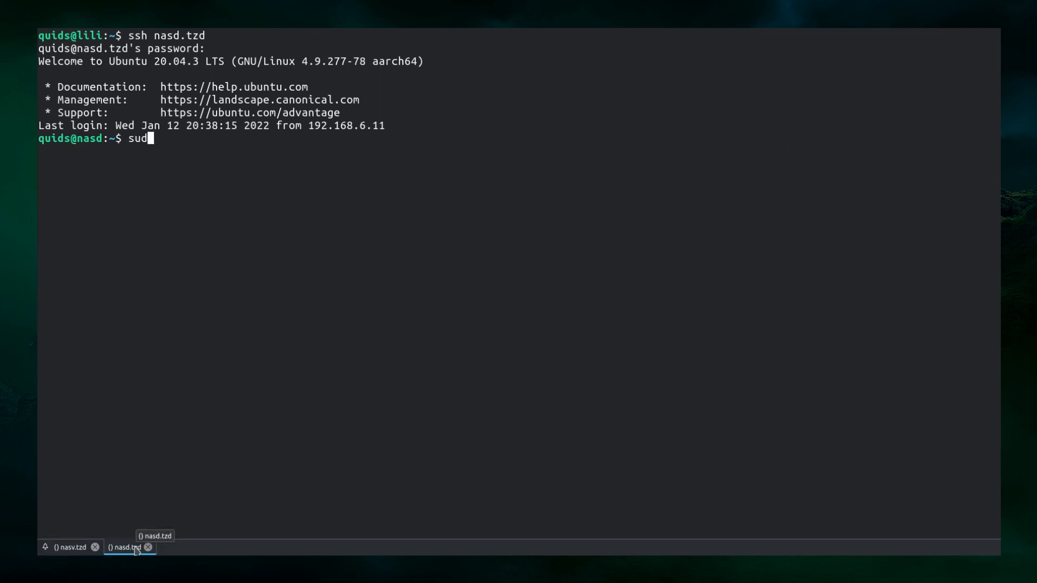
pyautogui.write('o')
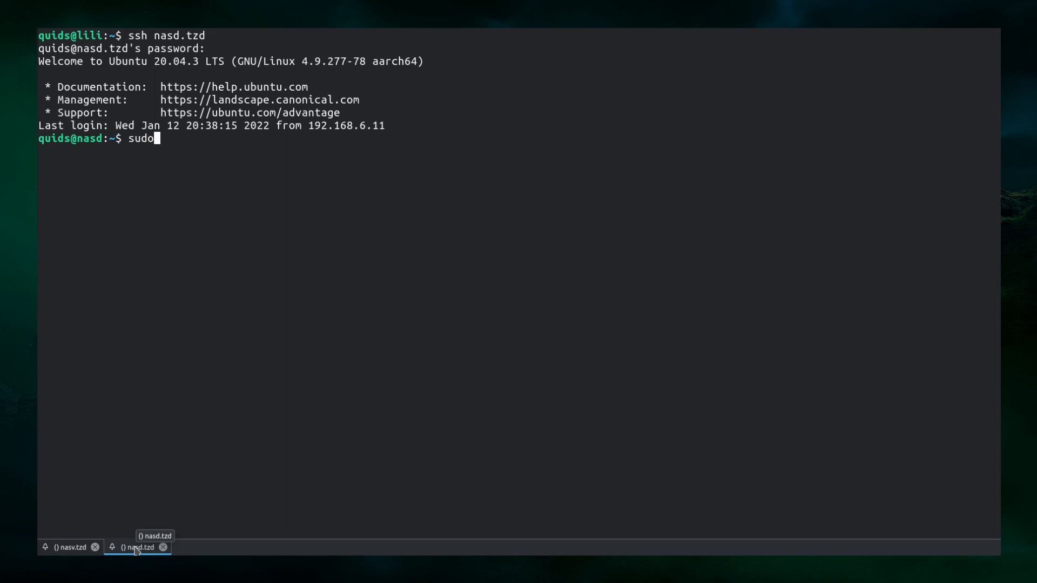
pyautogui.write('apt-get')
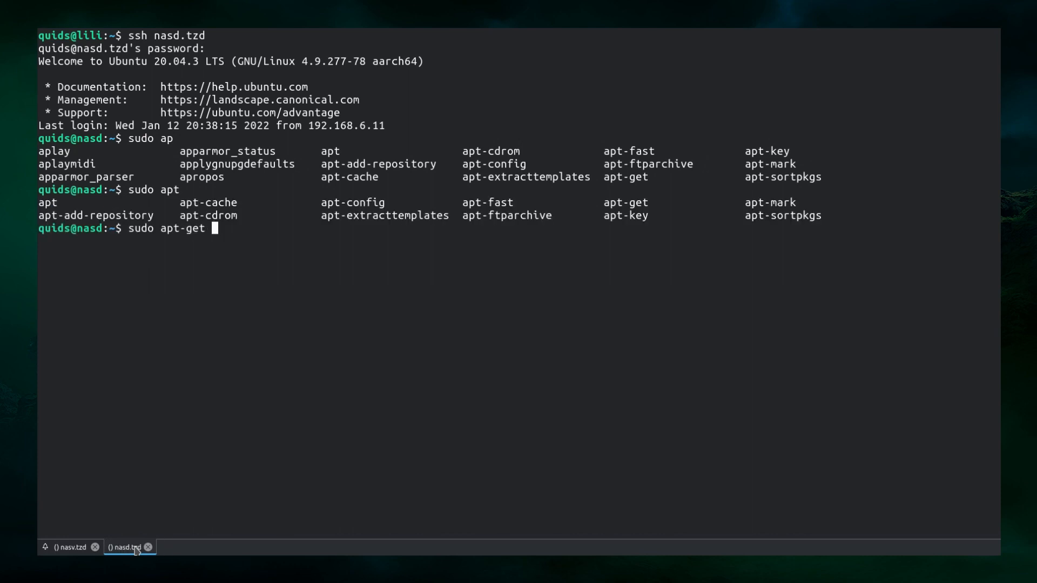
pyautogui.press('Tab')
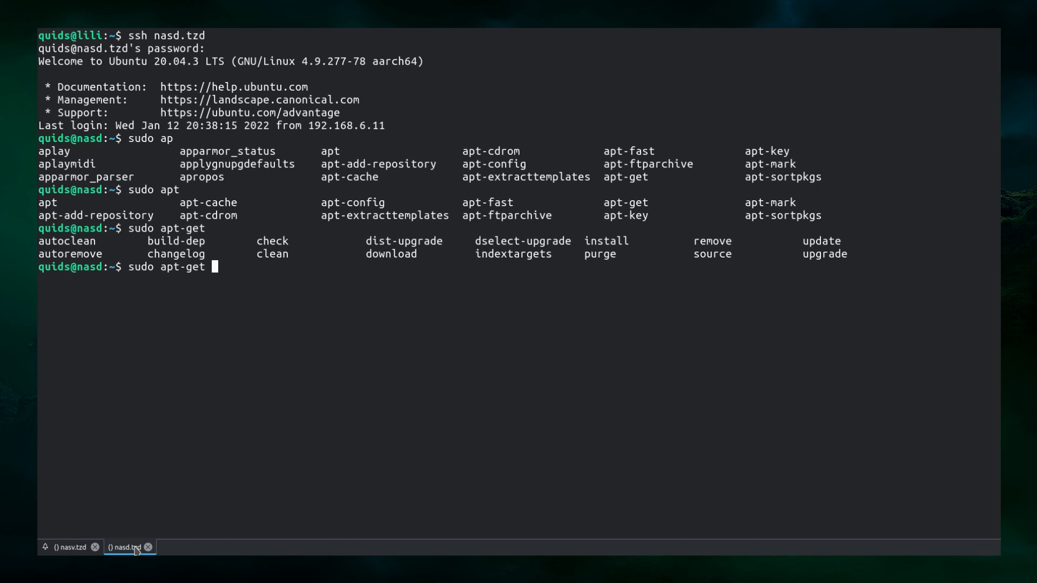
pyautogui.write('update')
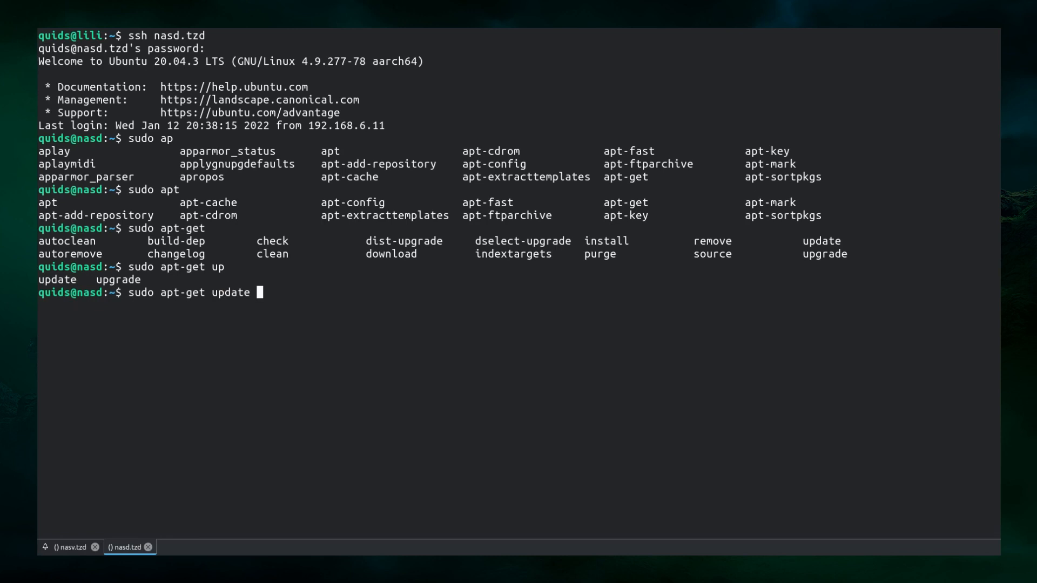
pyautogui.moveTo(66, 547)
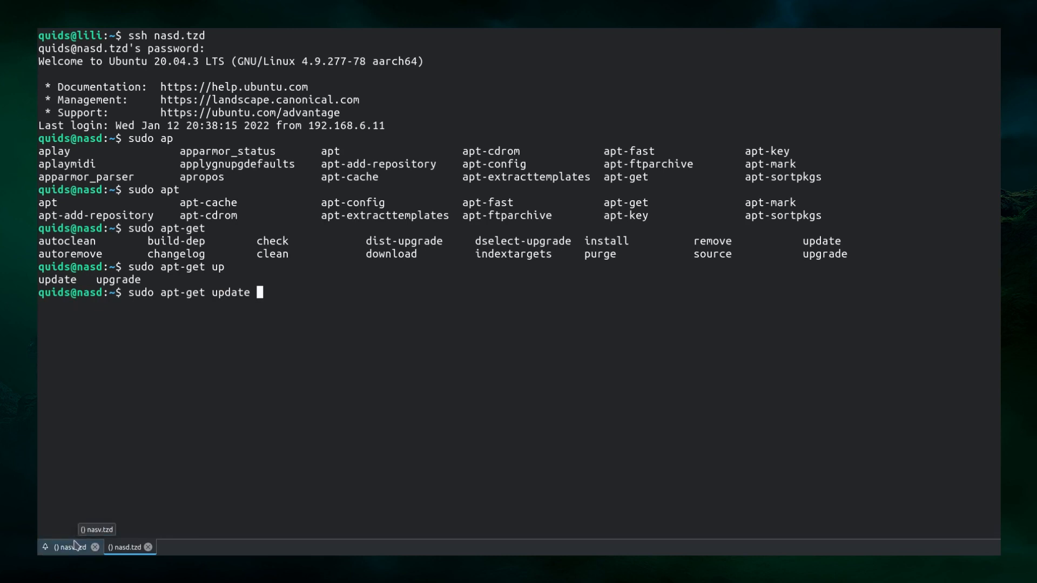
# On nasv, cancel the sudo line and run misspelled 'gitt', getting a bare command not found
pyautogui.click(63, 549)
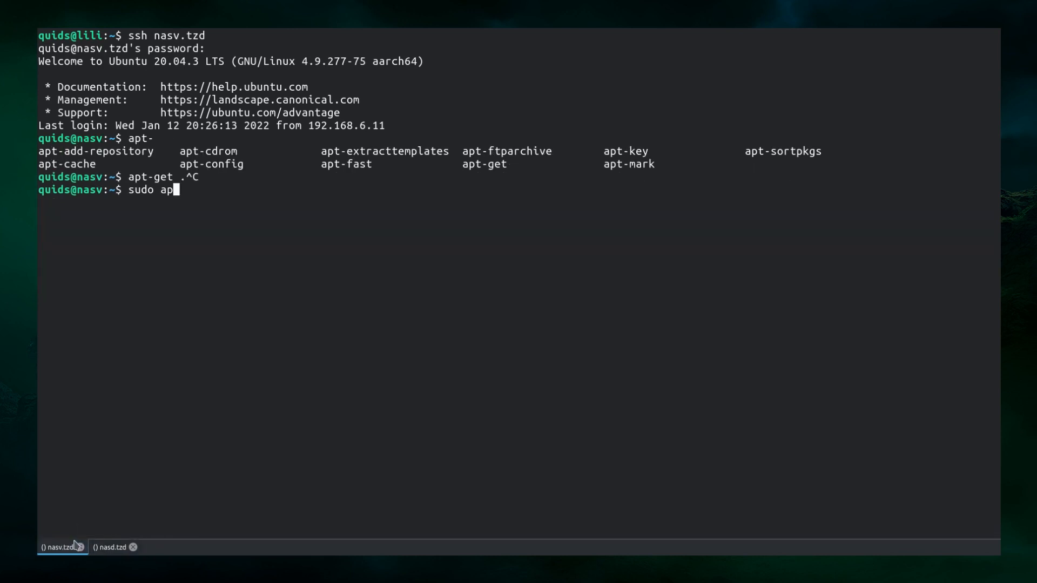
pyautogui.press('ctrl+c')
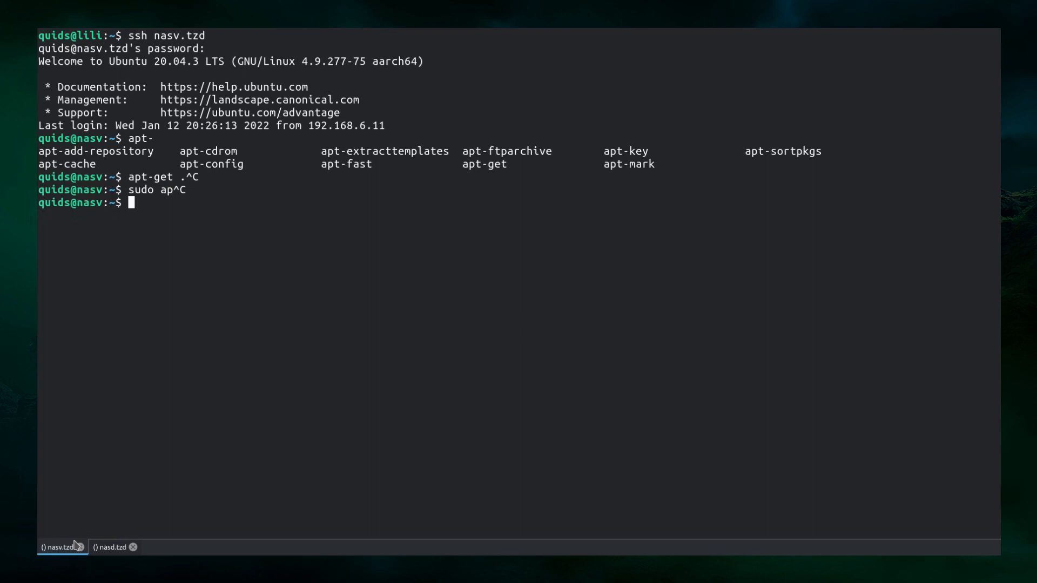
pyautogui.write('gi')
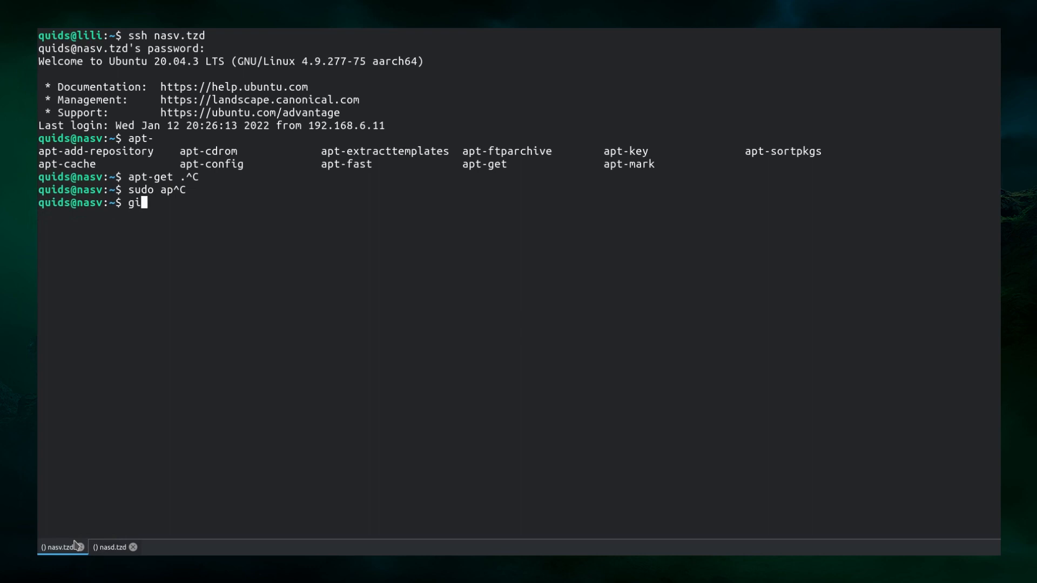
pyautogui.write('tt')
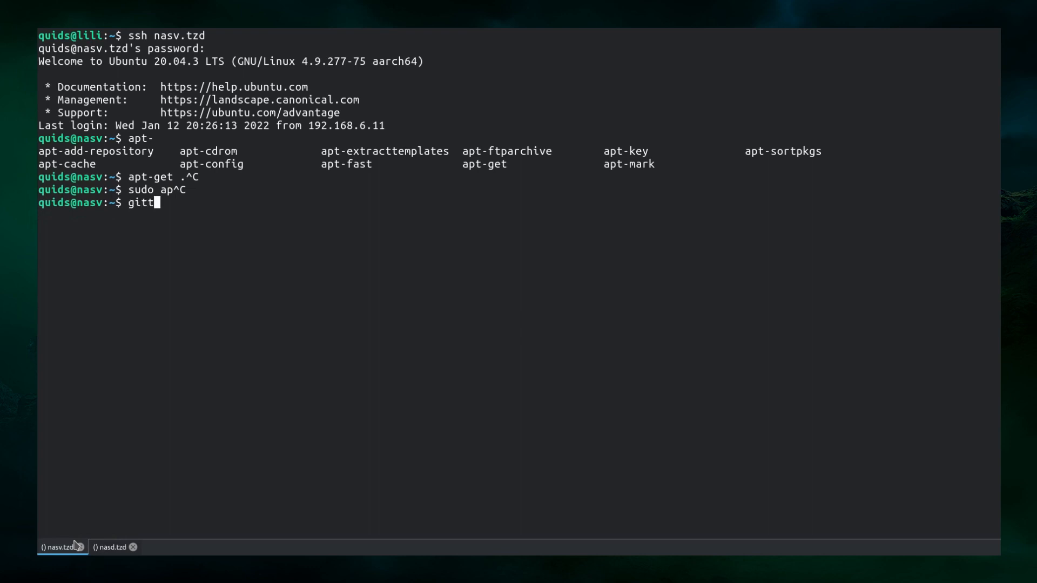
pyautogui.press('Return')
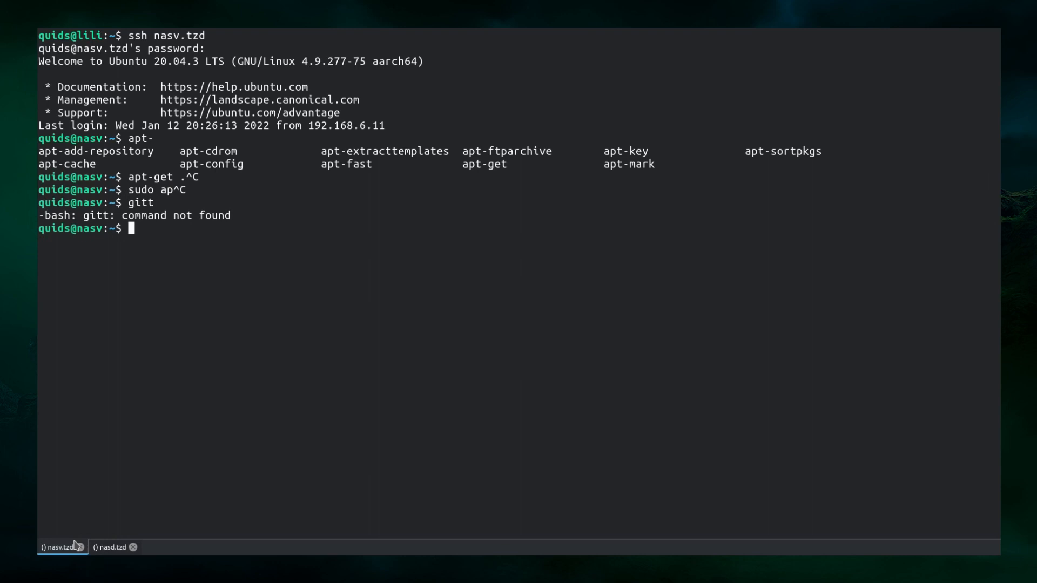
pyautogui.moveTo(116, 550)
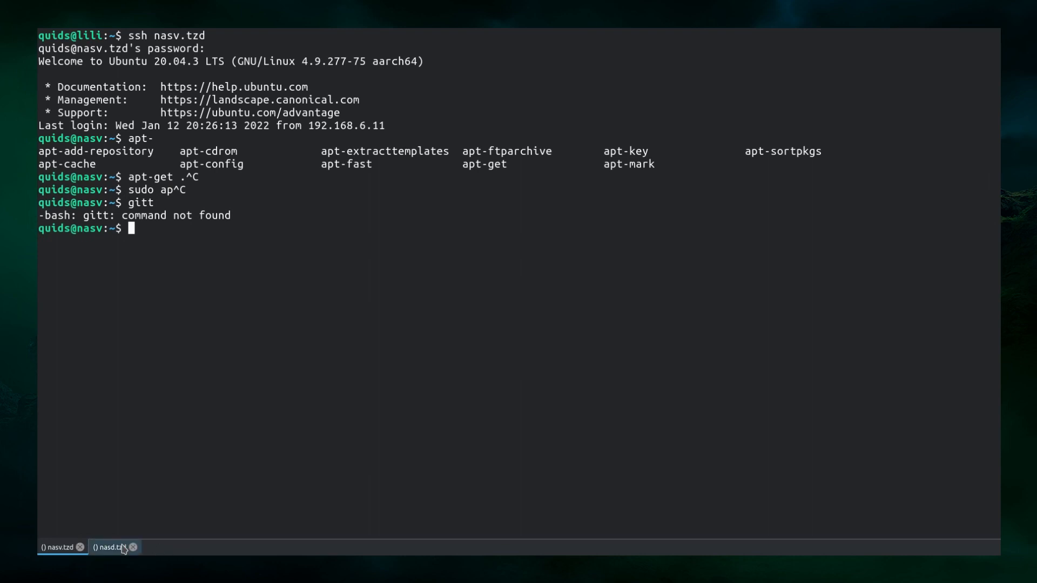
# On nasd, run 'gitt' to see similar-command and package suggestions
pyautogui.click(112, 549)
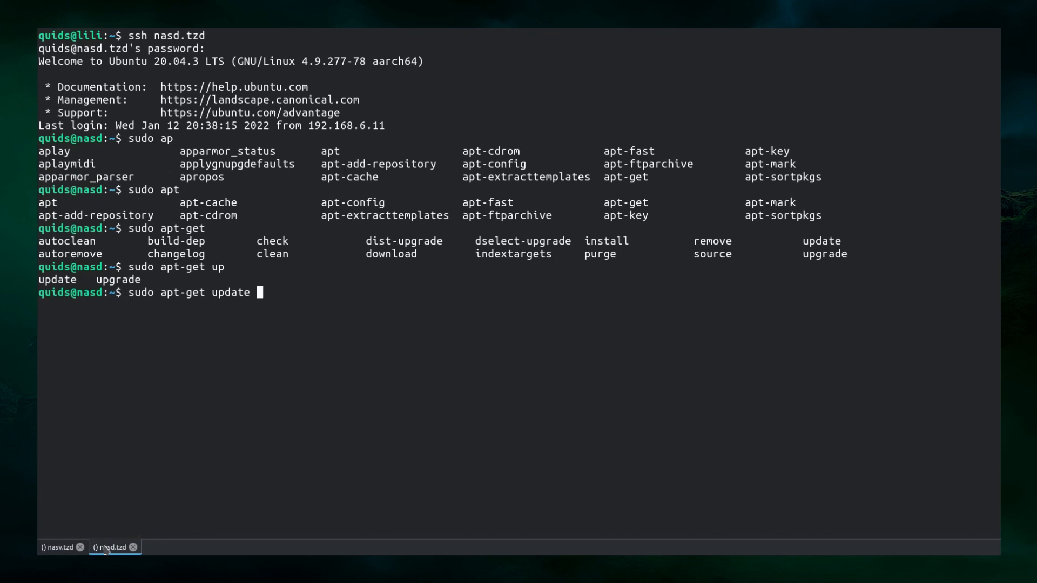
pyautogui.write('gitt')
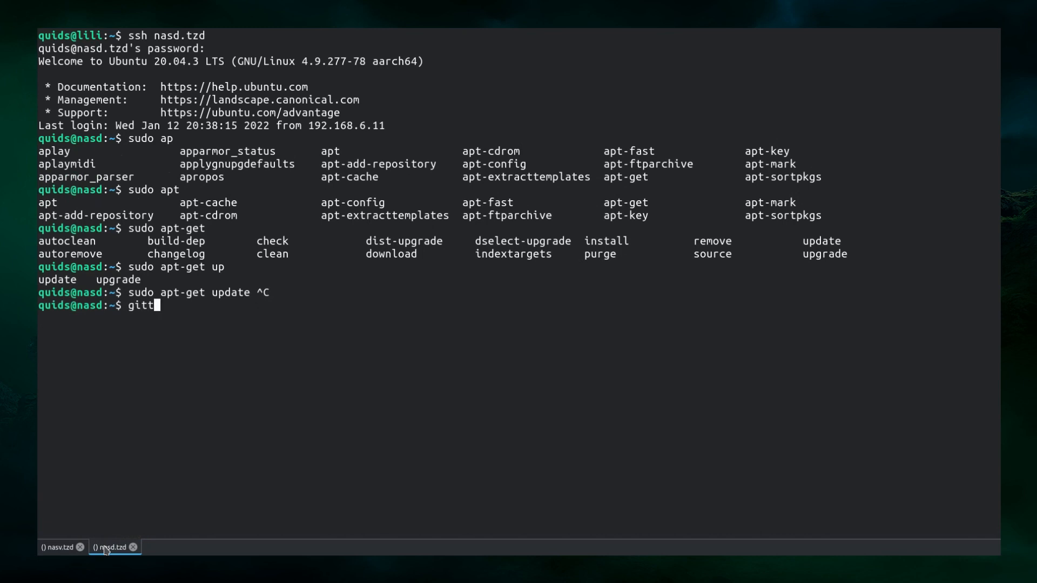
pyautogui.press('Return')
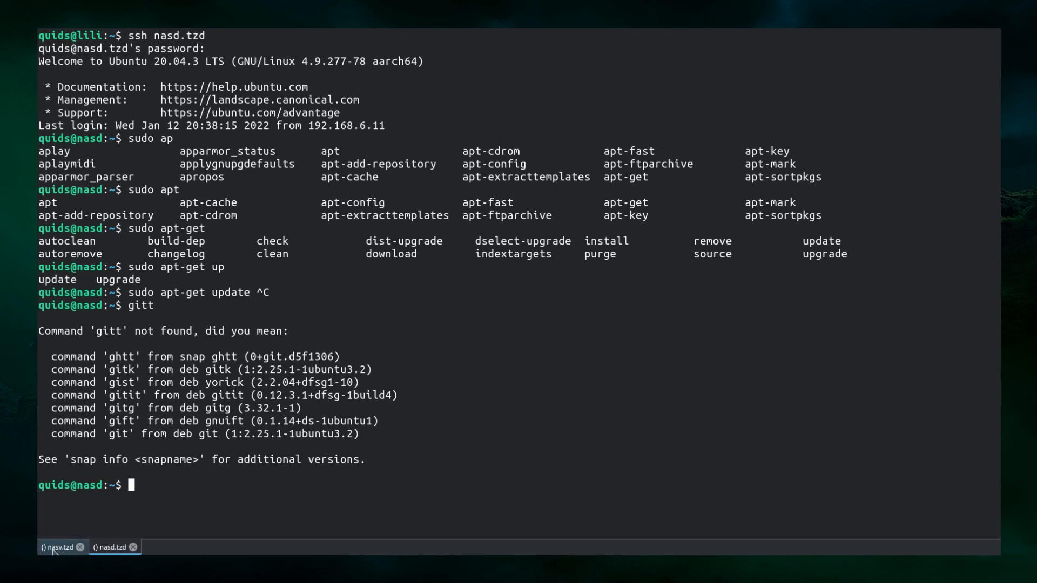
# On nasv, run 'sudo apt install command-not-found bash-completion' and confirm the four new packages
pyautogui.click(58, 546)
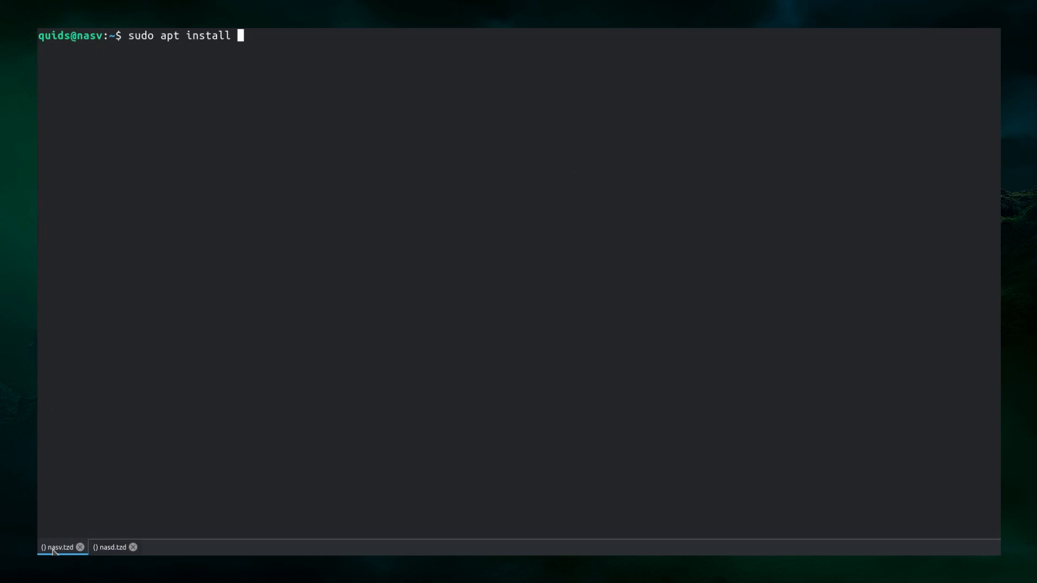
pyautogui.write('comma')
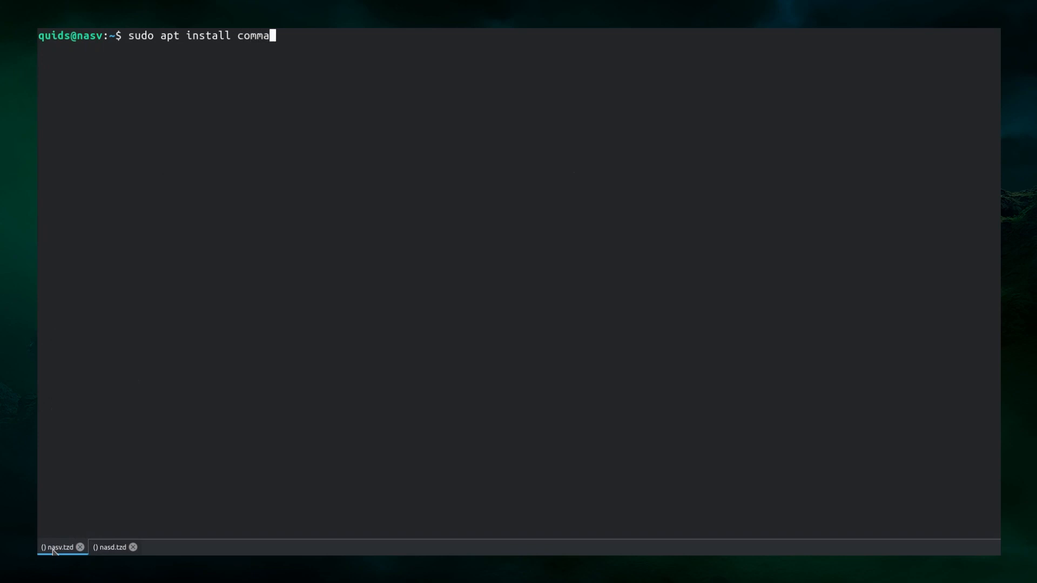
pyautogui.write('nd-not')
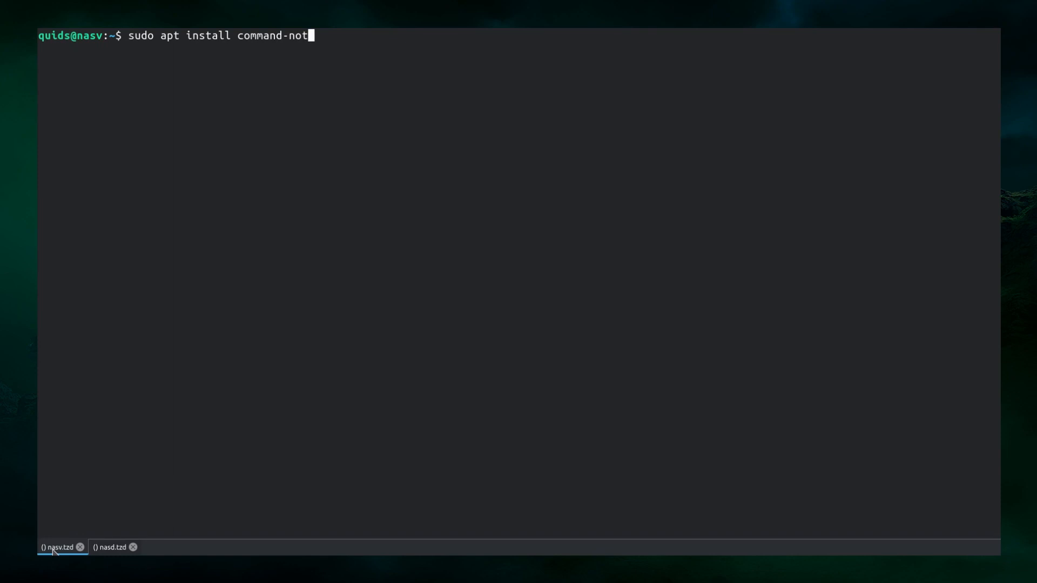
pyautogui.write('-found')
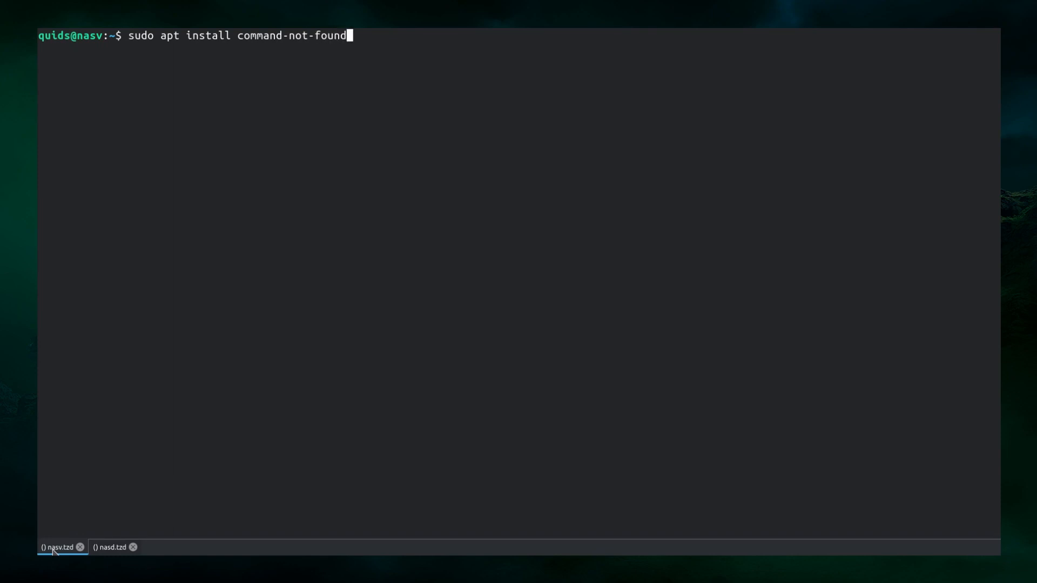
pyautogui.write('bas')
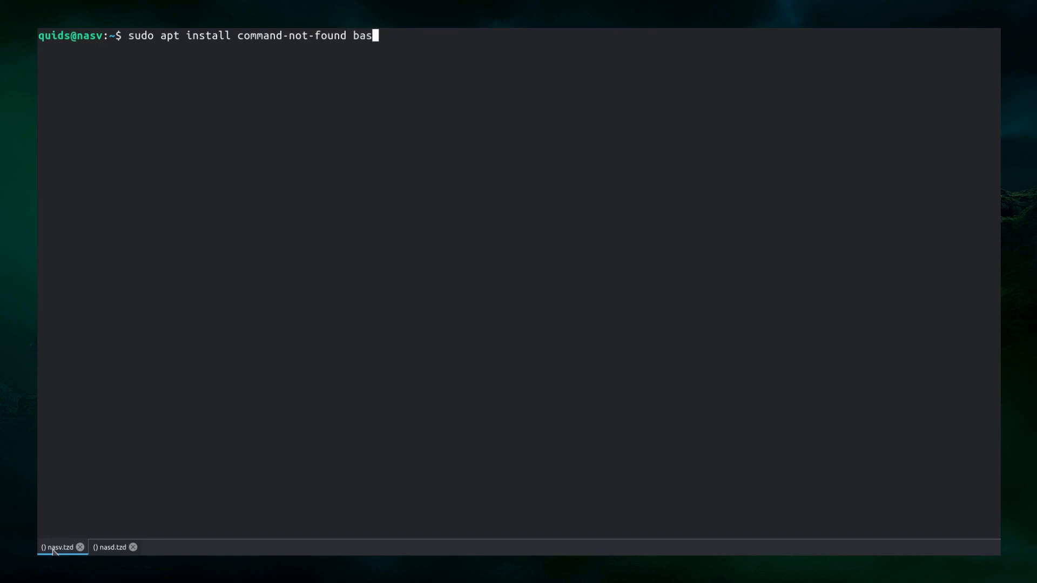
pyautogui.write('h-com')
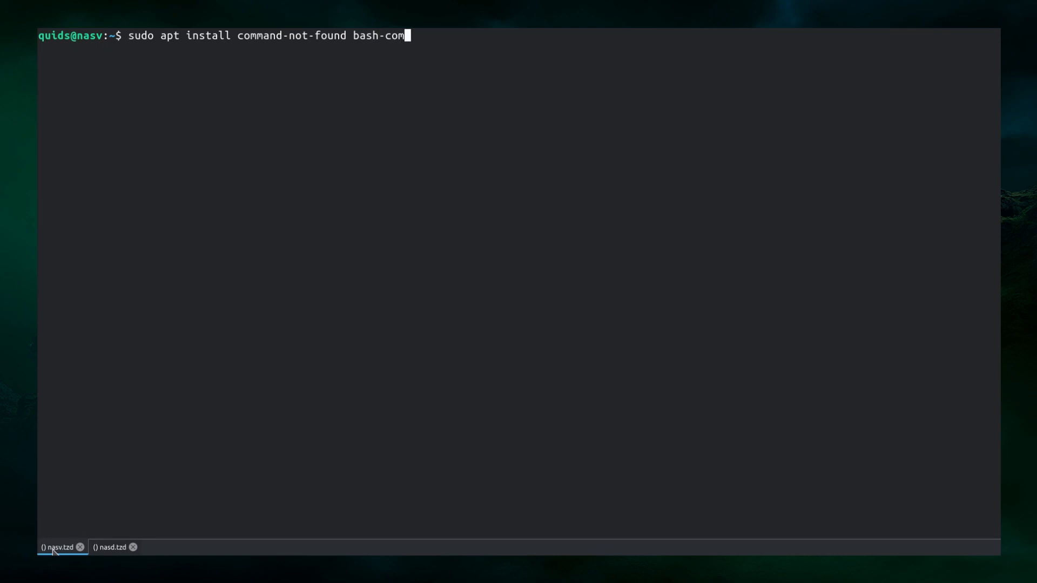
pyautogui.write('pletion')
pyautogui.write('y')
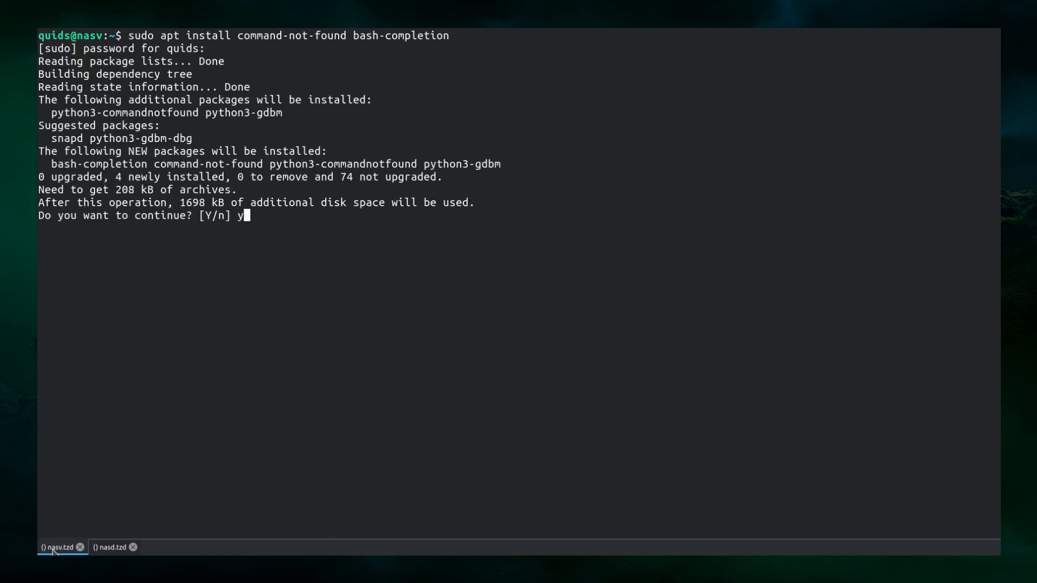
pyautogui.press('Return')
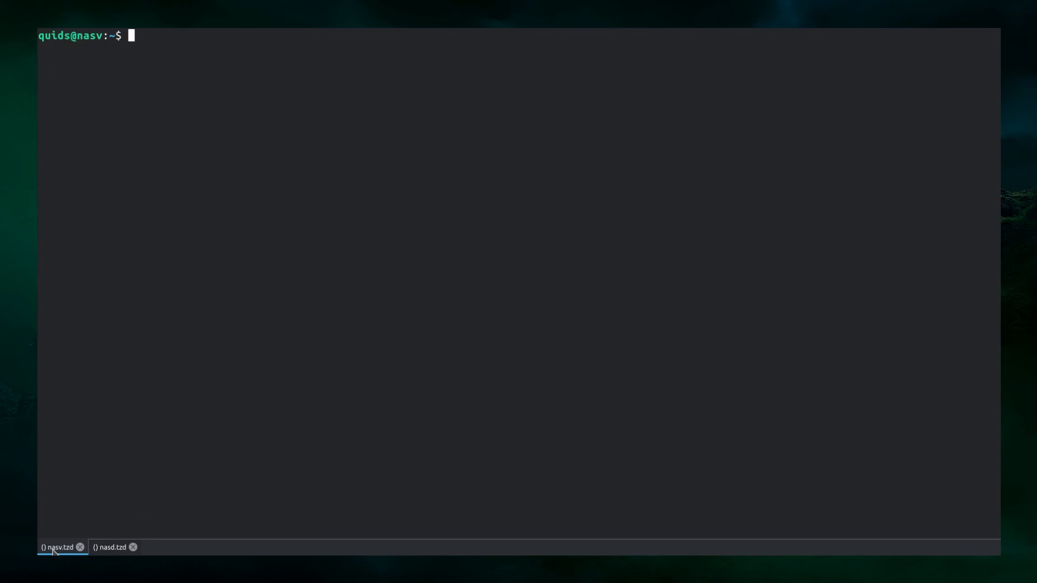
# Open /etc/bash.bashrc in nano as root with 'sudo nano /etc/bash.bashrc'
pyautogui.write('sudo nano')
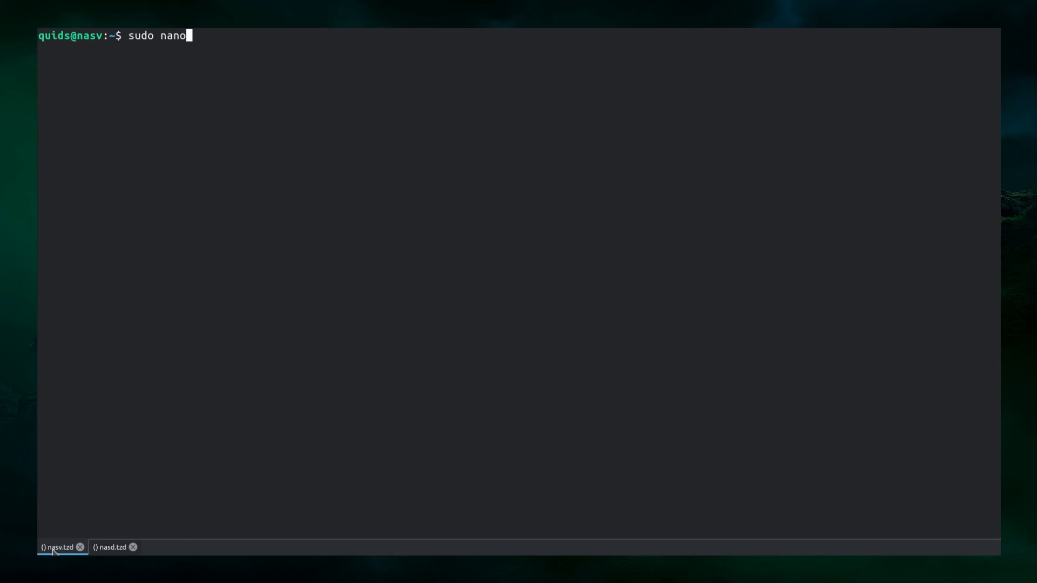
pyautogui.write('/etc/')
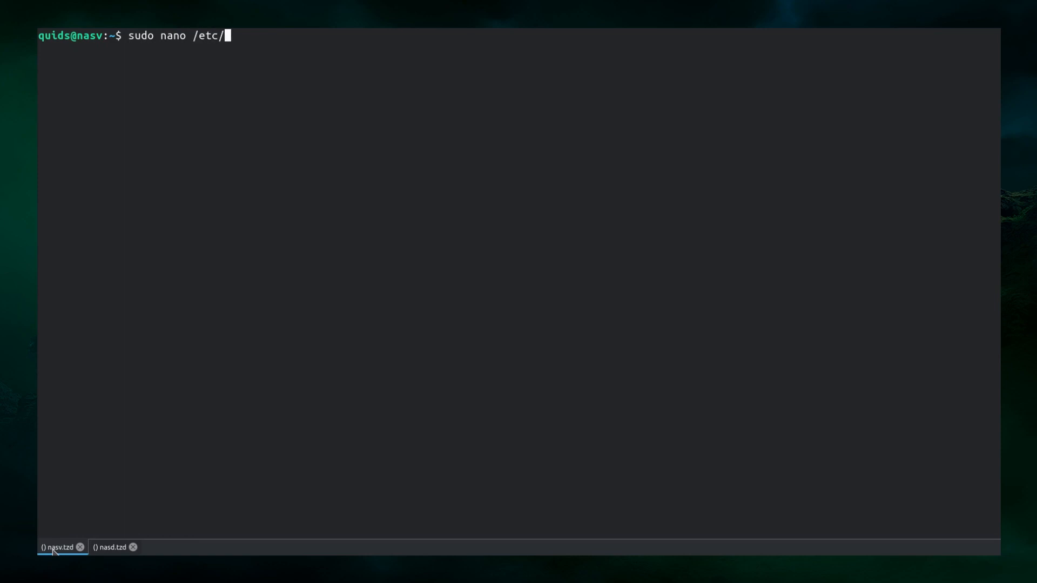
pyautogui.write('bash')
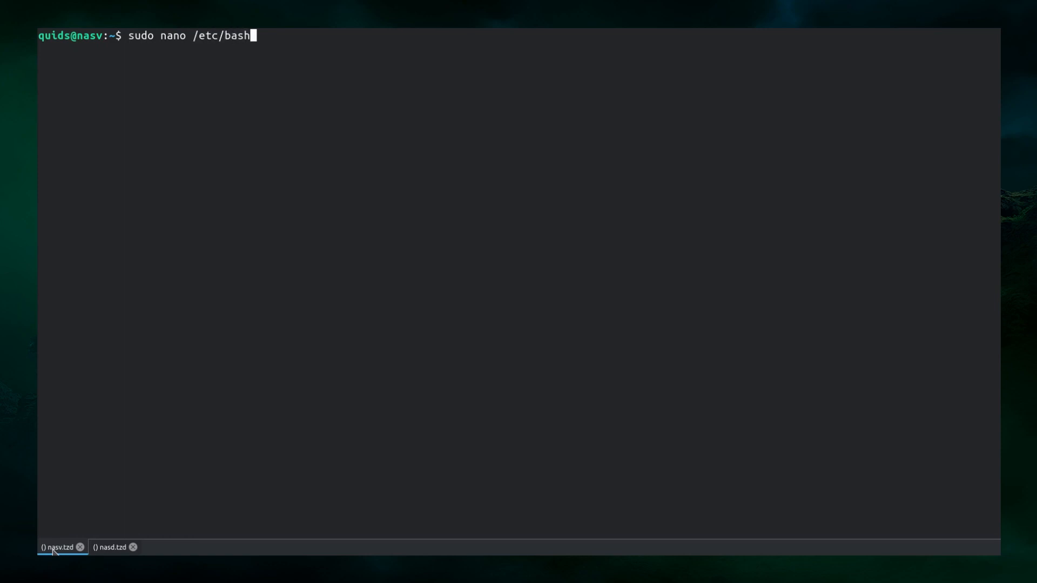
pyautogui.write('.bashrc')
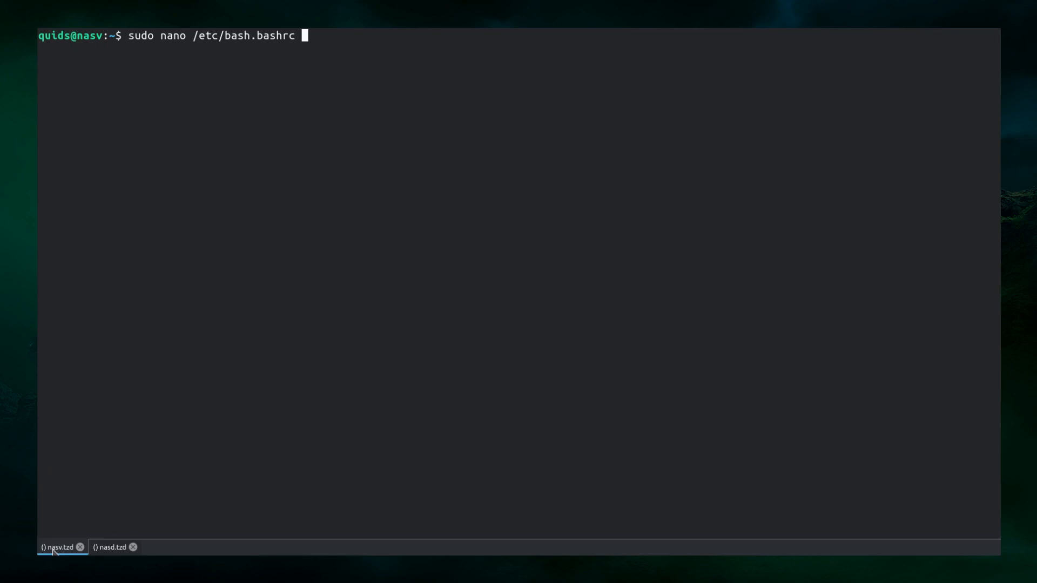
pyautogui.press('Return')
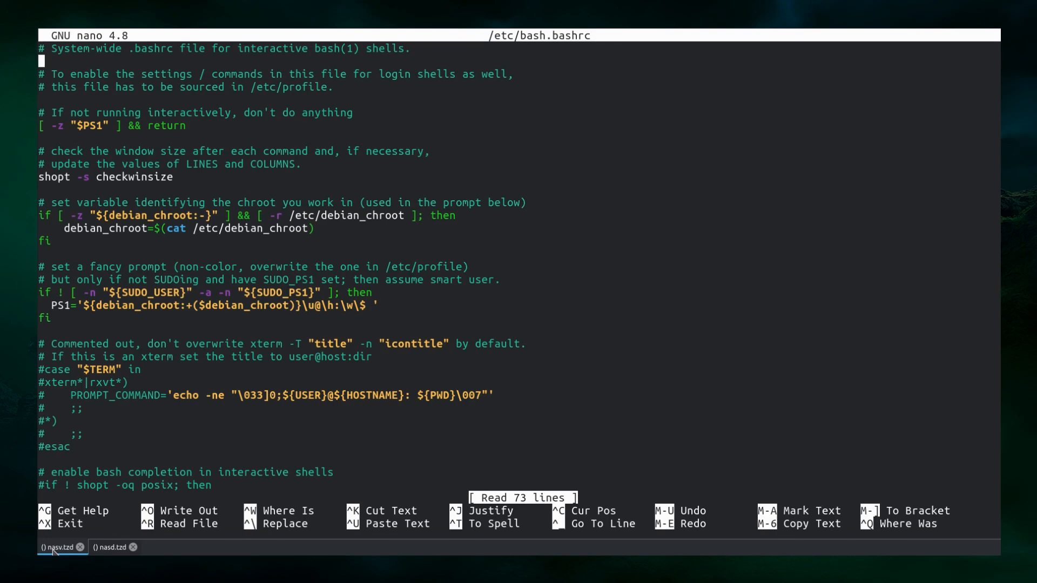
# Scroll to the bash completion block and uncomment its 'if ! shopt -oq posix' line
pyautogui.scroll(-3)
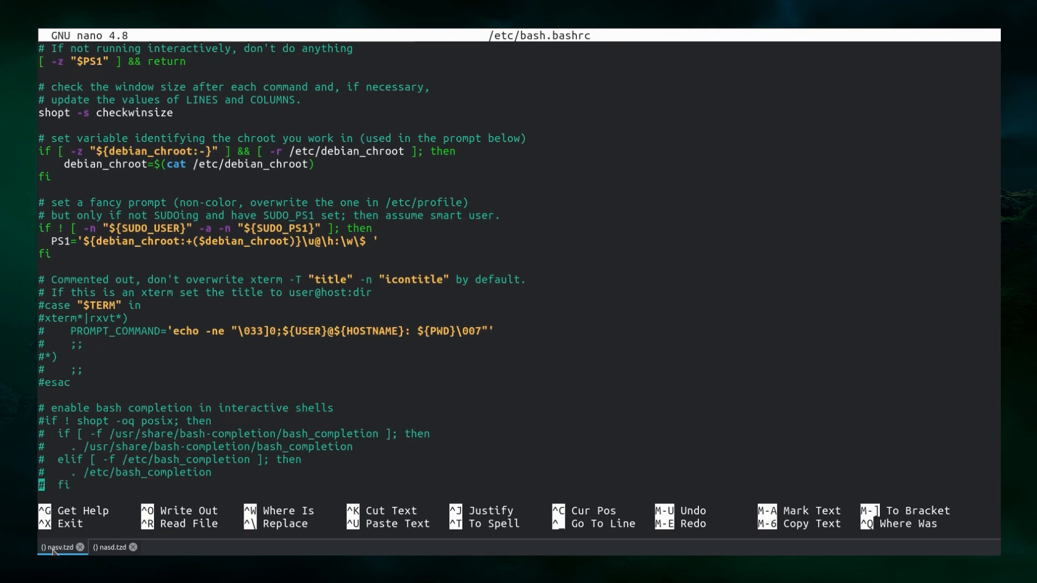
pyautogui.scroll(-3)
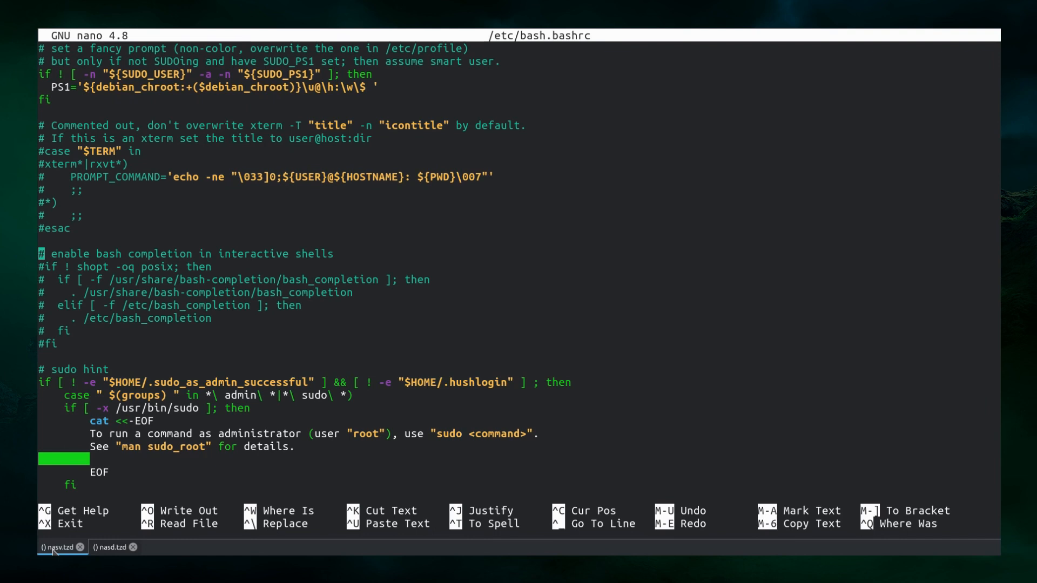
pyautogui.press('Delete')
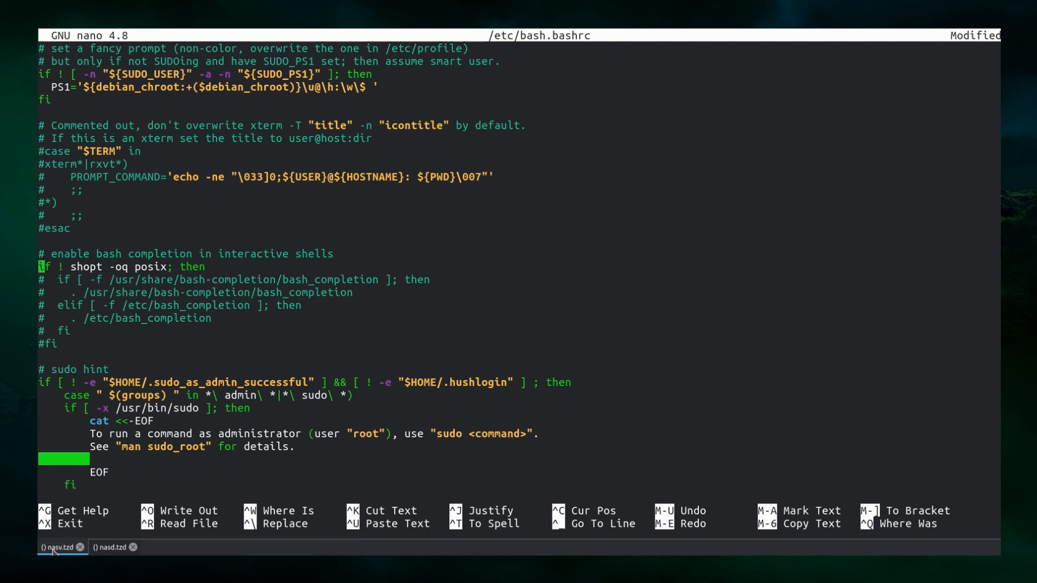
# Review the command-not-found block, then exit nano answering 'n' at the save prompt
pyautogui.scroll(-3)
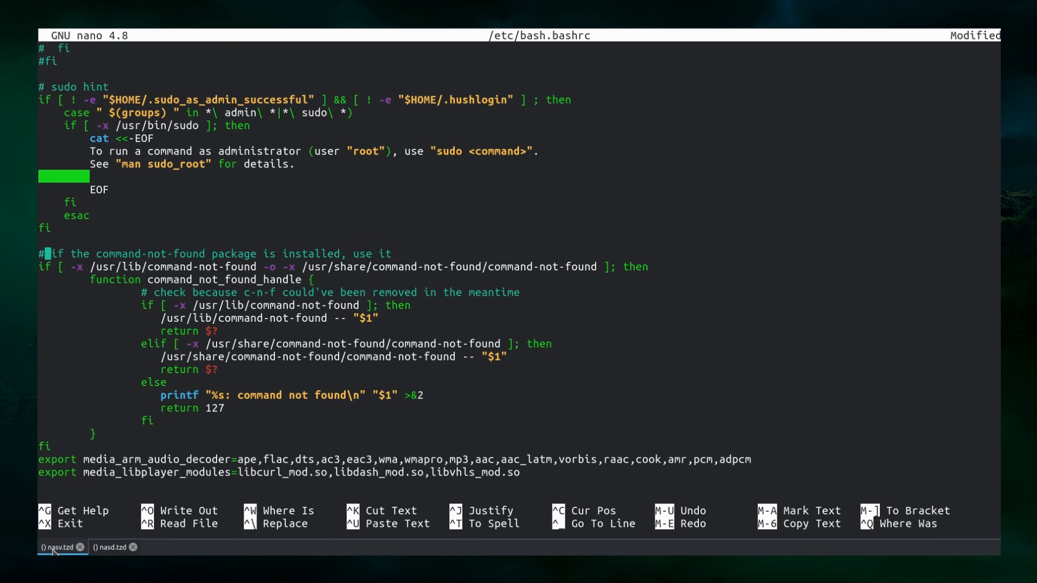
pyautogui.press('ctrl+x')
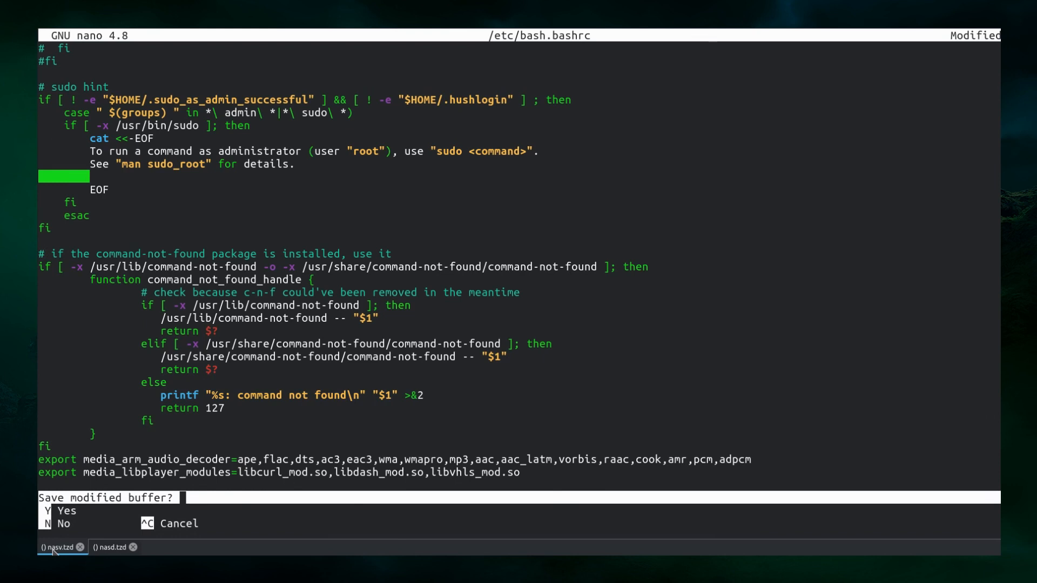
pyautogui.press('n')
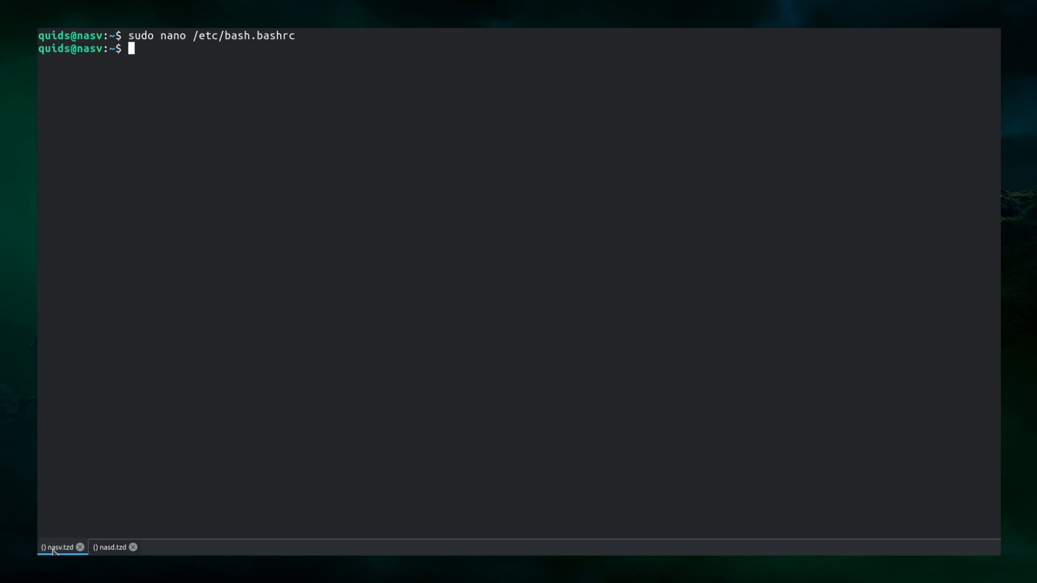
# Run 'sudo apt update' to refresh package lists, then 'sudo reboot' to restart the server
pyautogui.write('sudo apt')
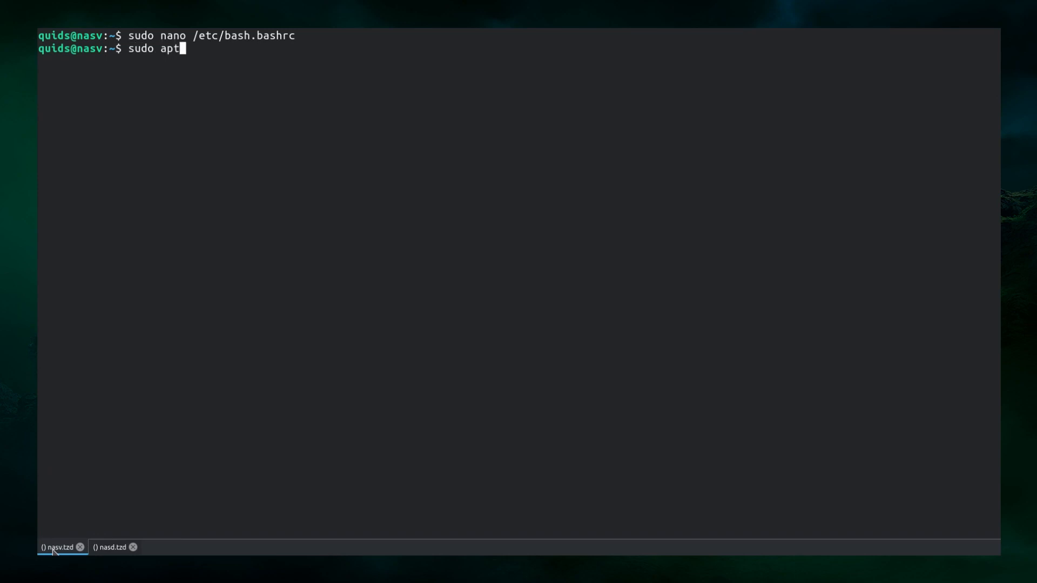
pyautogui.write('update')
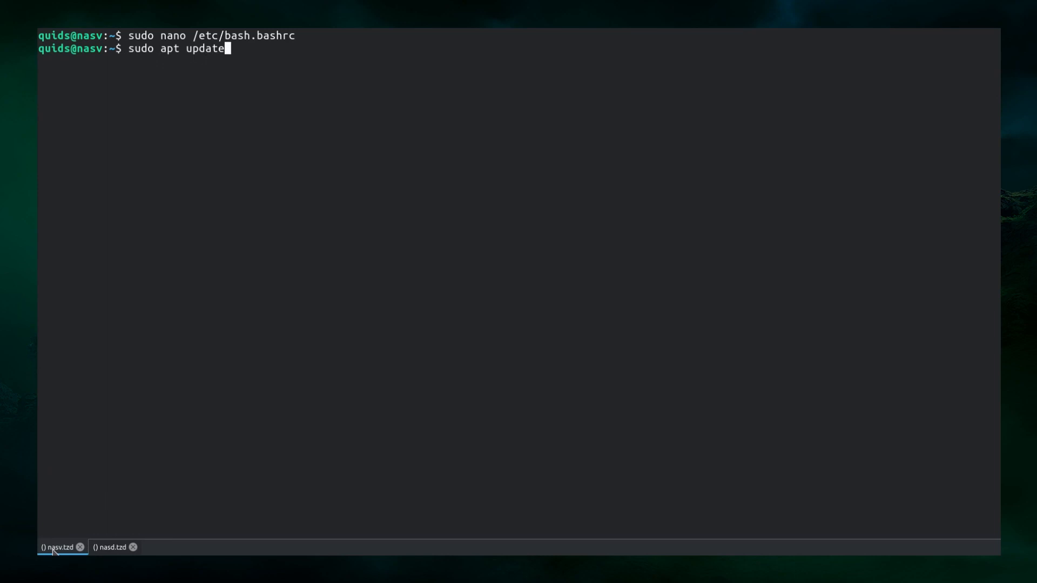
pyautogui.press('Return')
pyautogui.write('sudo')
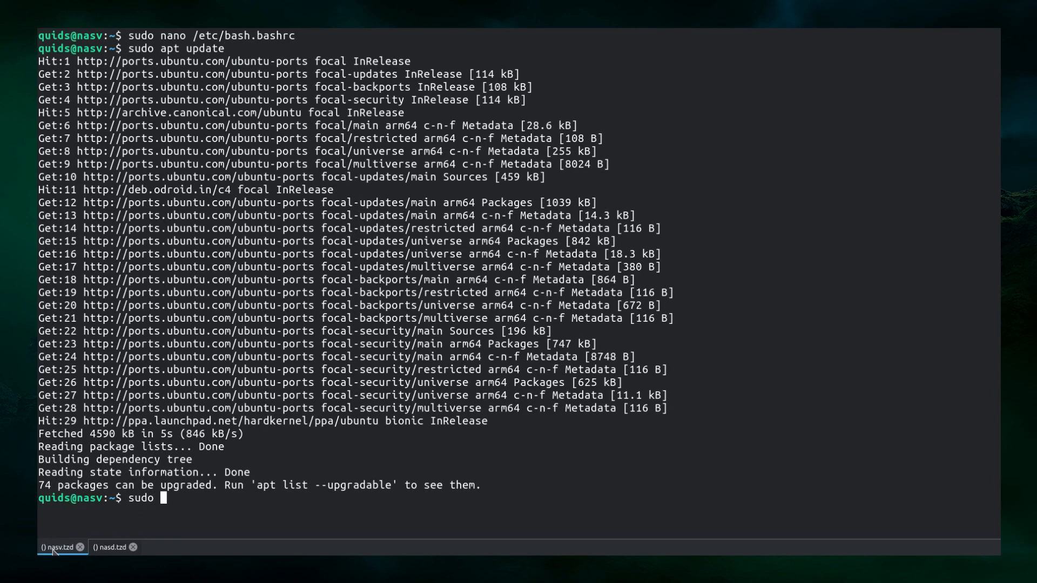
pyautogui.write('reboot')
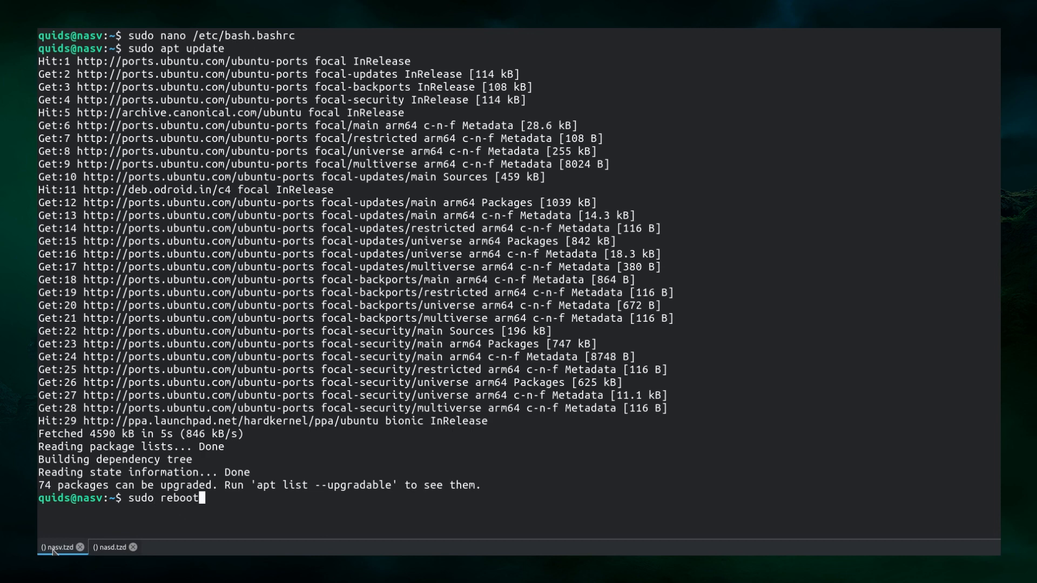
pyautogui.press('Return')
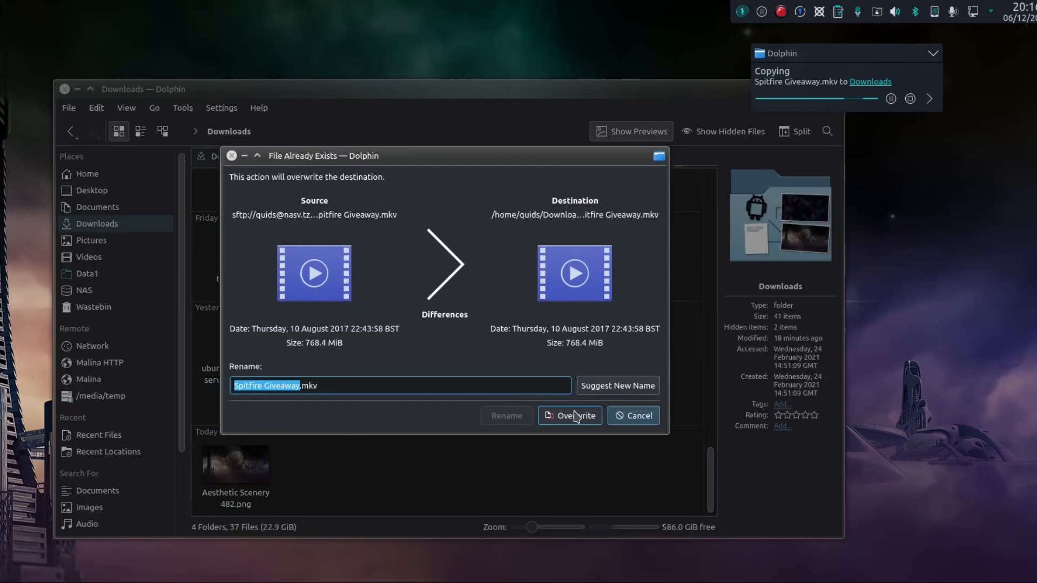
# Overwrite the existing Spitfire Giveaway.mkv in Downloads and expand the copy notification
pyautogui.click(569, 414)
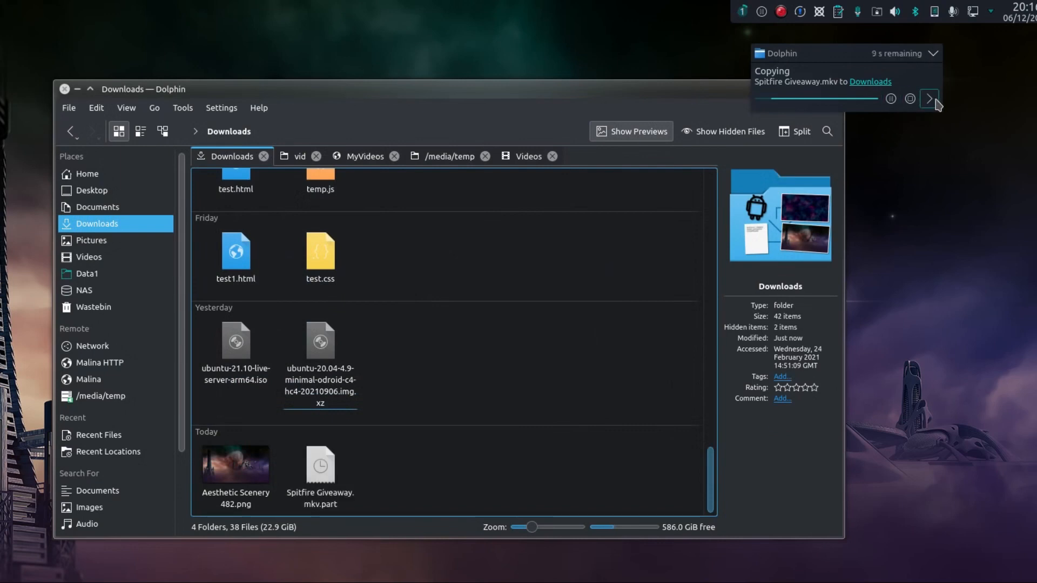
pyautogui.click(929, 98)
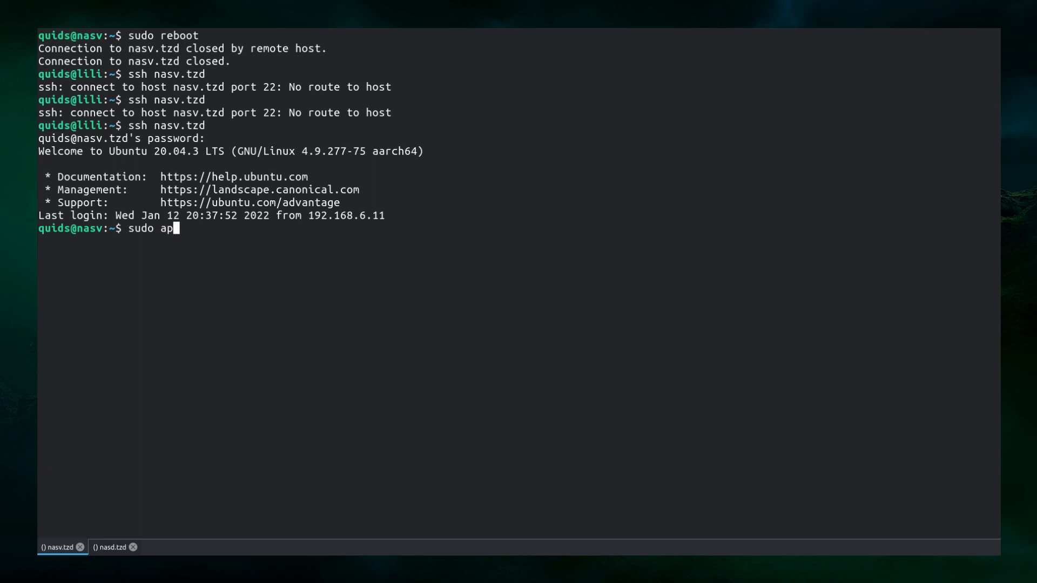
# After reconnecting to nasv, verify apt and apt-get completion lists, then run 'gitt' to get git suggestions
pyautogui.press('Tab')
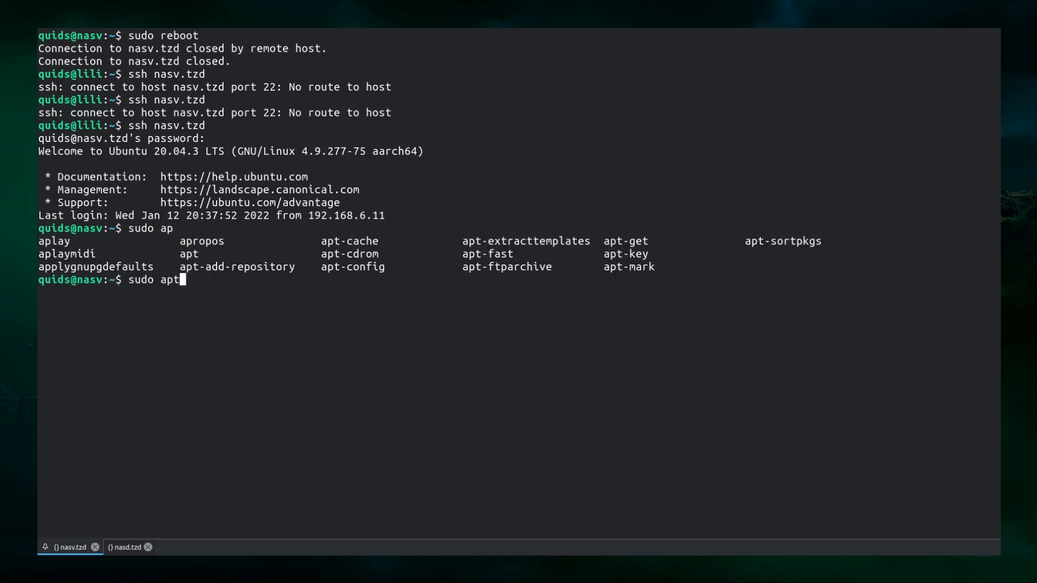
pyautogui.write('-get')
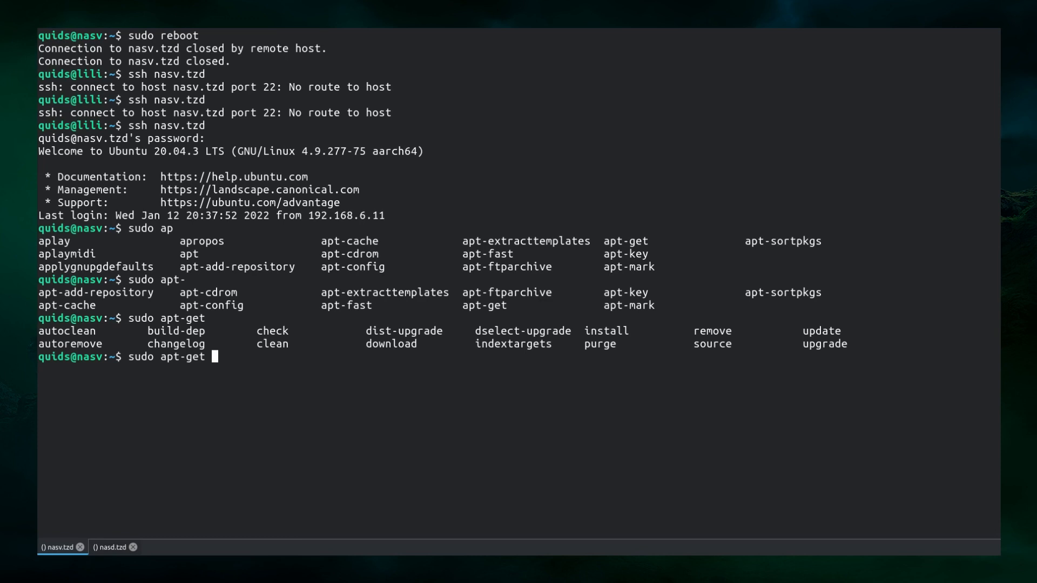
pyautogui.write('gitt')
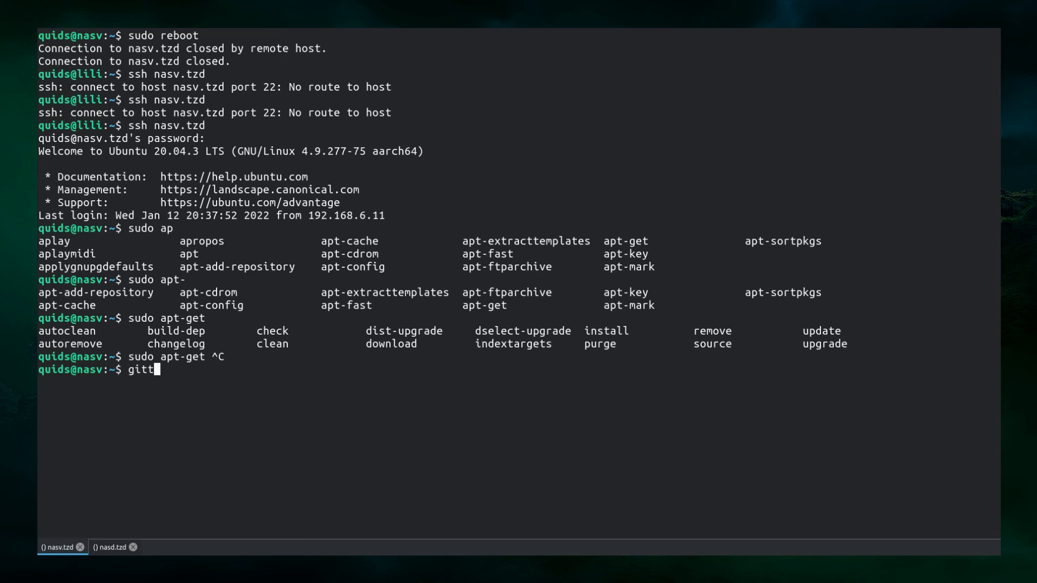
pyautogui.press('Return')
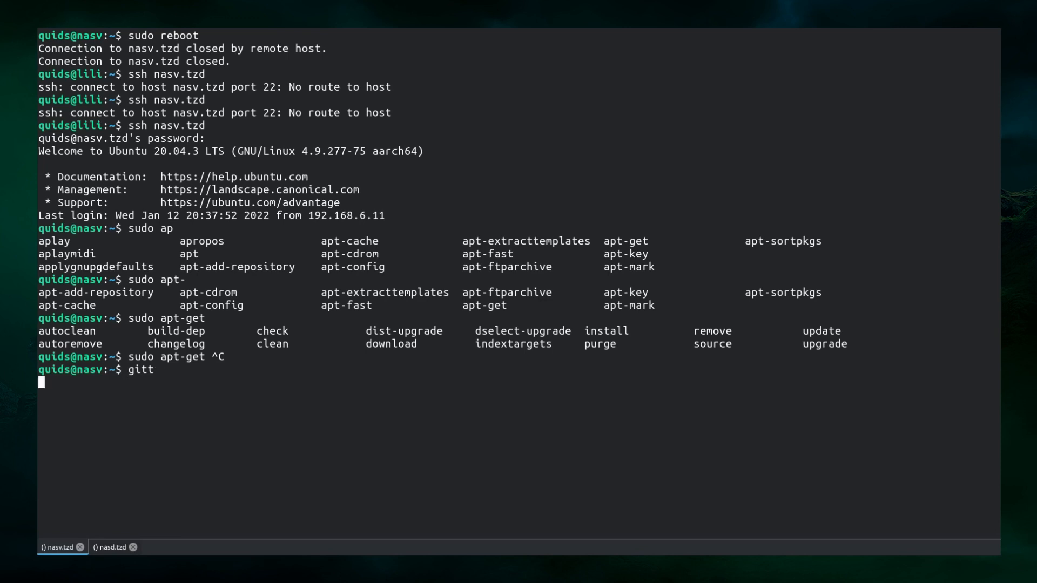
pyautogui.press('Return')
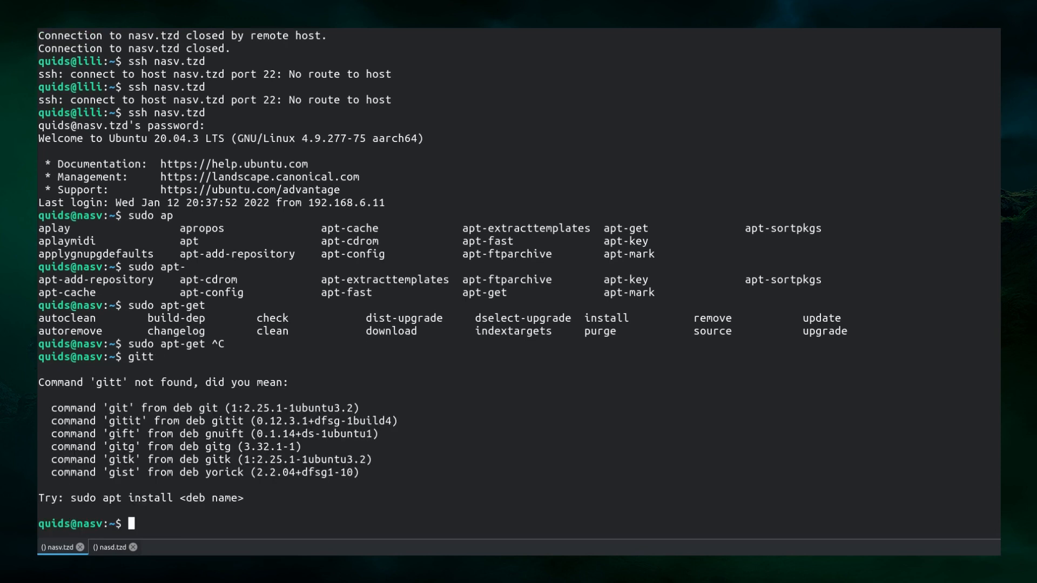
# Abandon the half-typed apt command, run sudo apt-get dist-upgrade and answer y to upgrade 74 packages
pyautogui.write('sudo apt u')
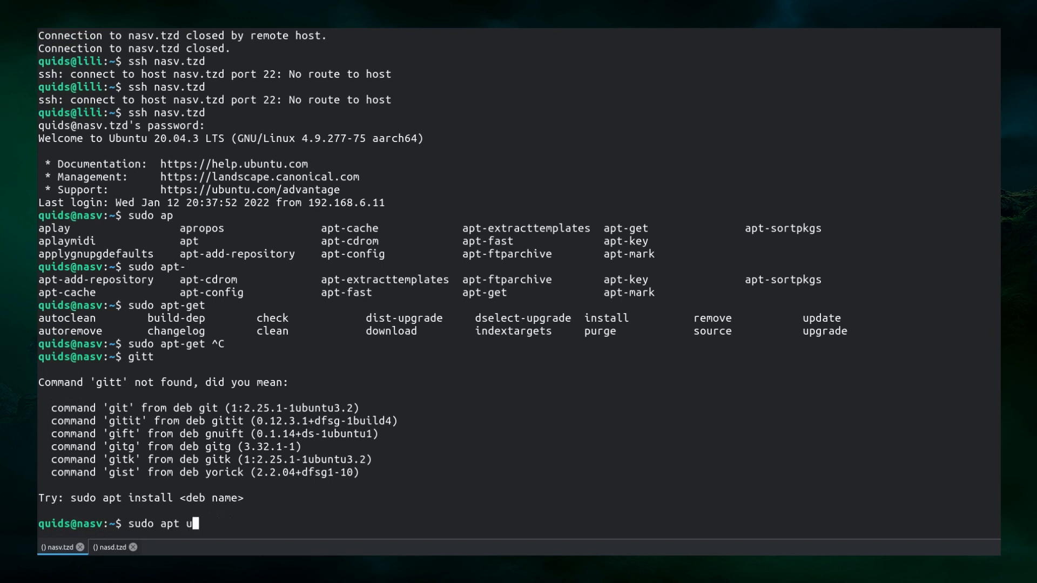
pyautogui.press('ctrl+c')
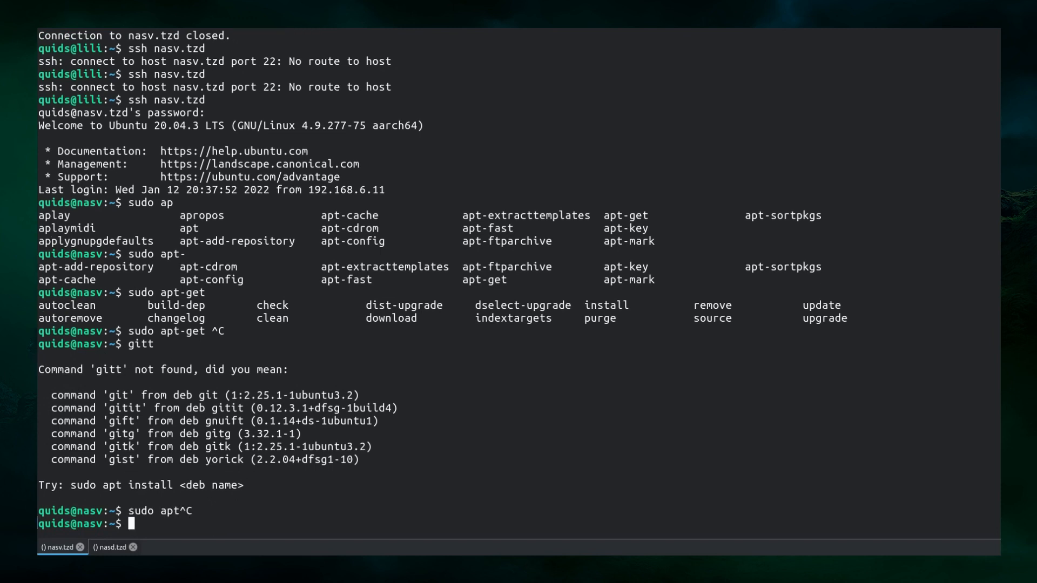
pyautogui.write('sudo apt-get dist-upgrade')
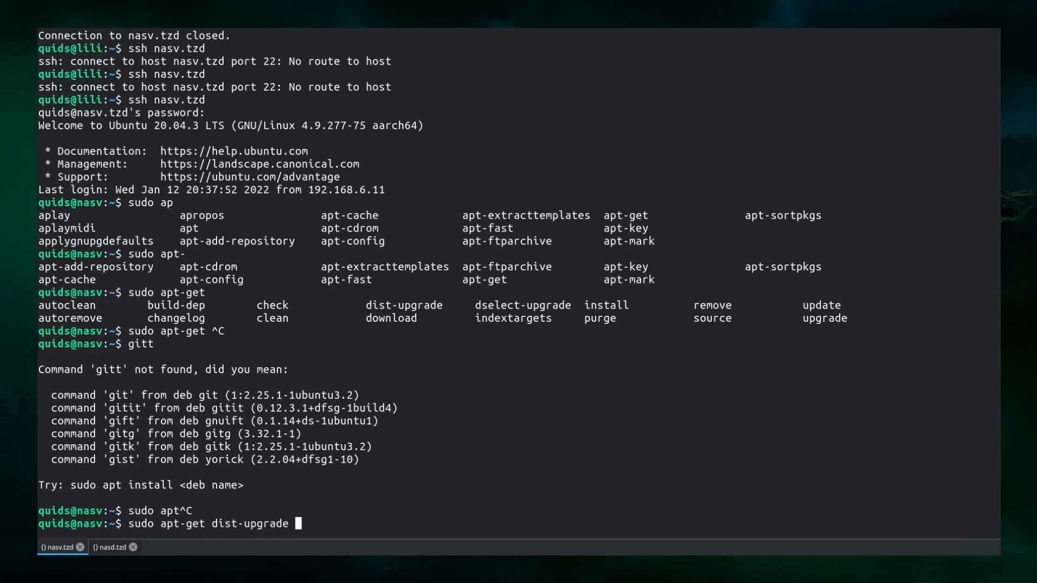
pyautogui.press('Return')
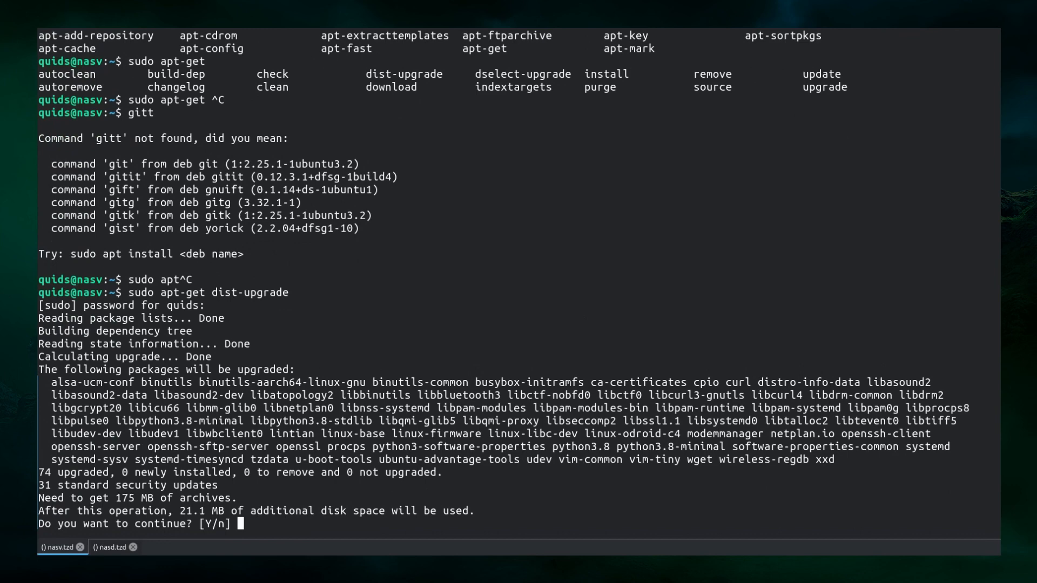
pyautogui.write('y')
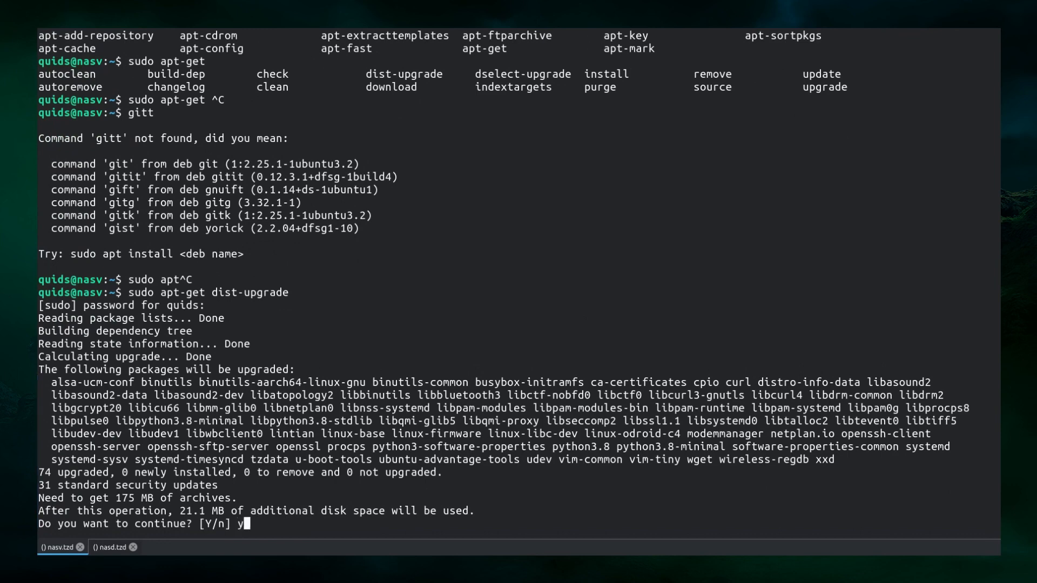